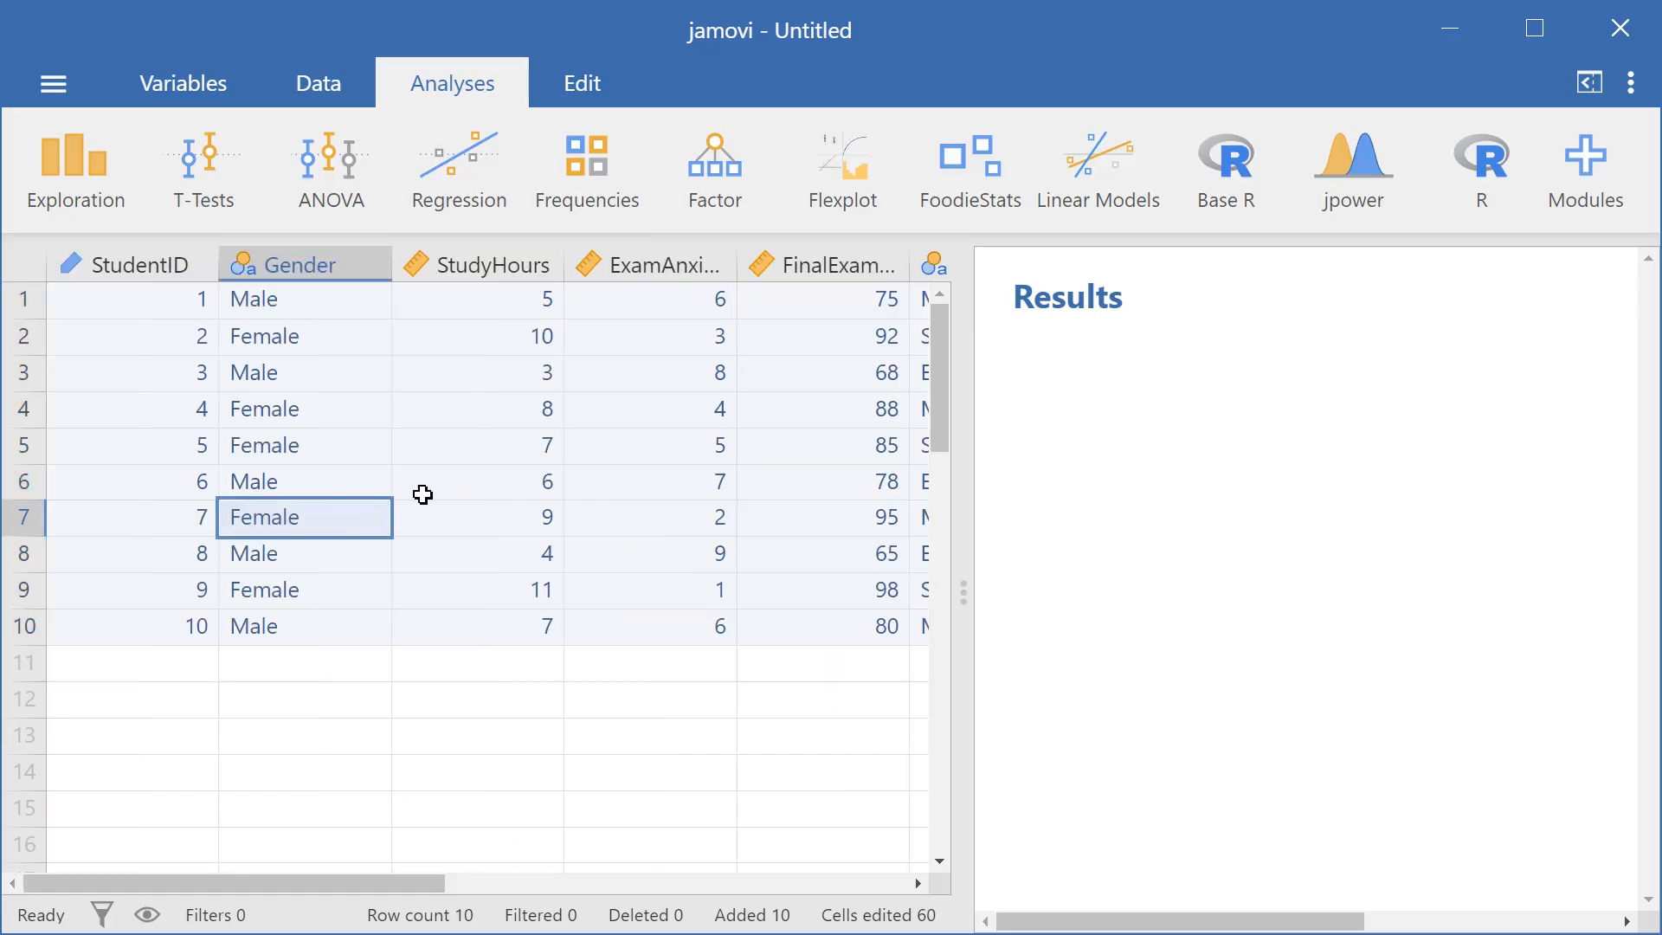
{"action": "mouse_move", "coordinate": [283, 906]}
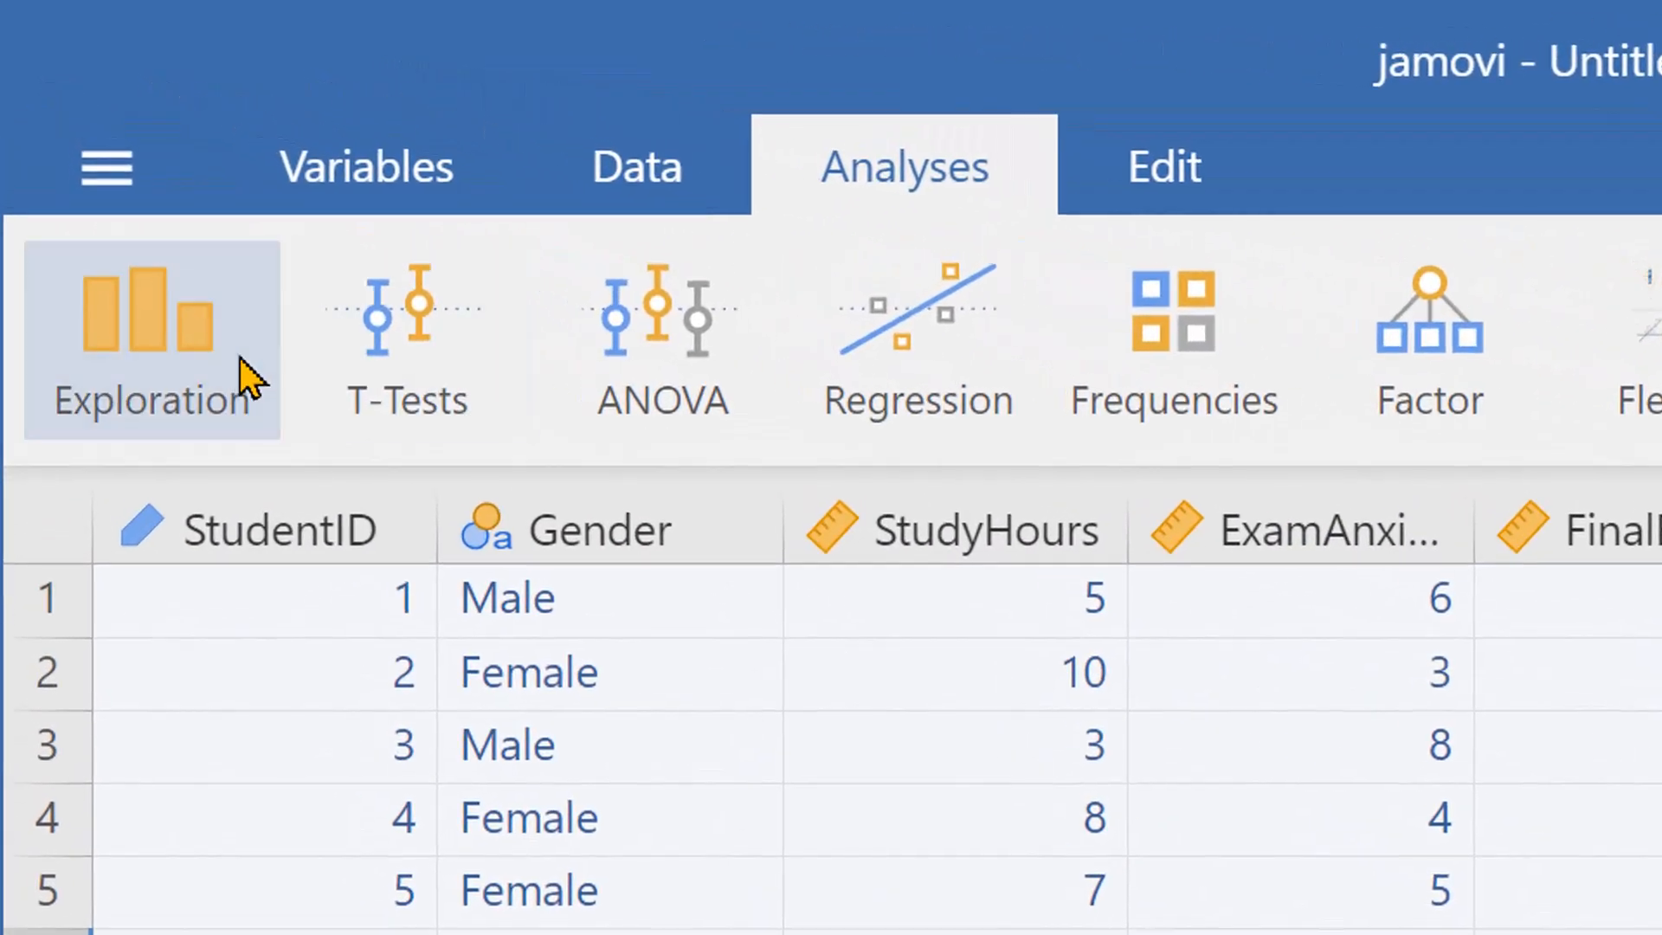
Step: Open a new Descriptives analysis from the Exploration menu
{"action": "left_click", "coordinate": [151, 340]}
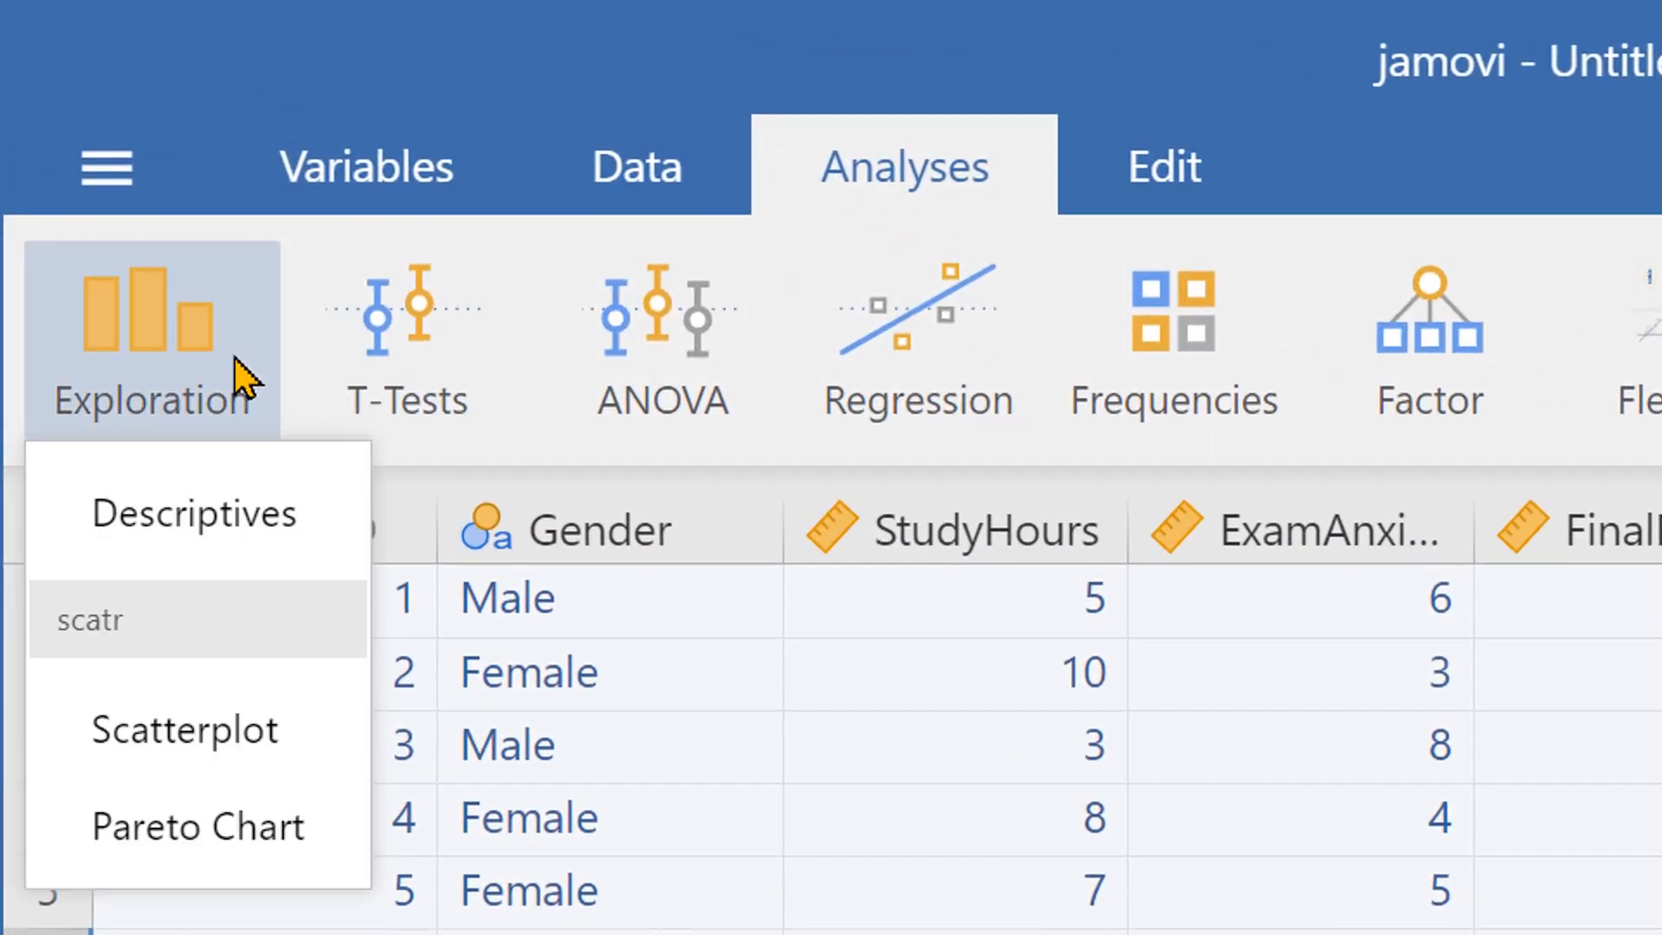
{"action": "left_click", "coordinate": [194, 513]}
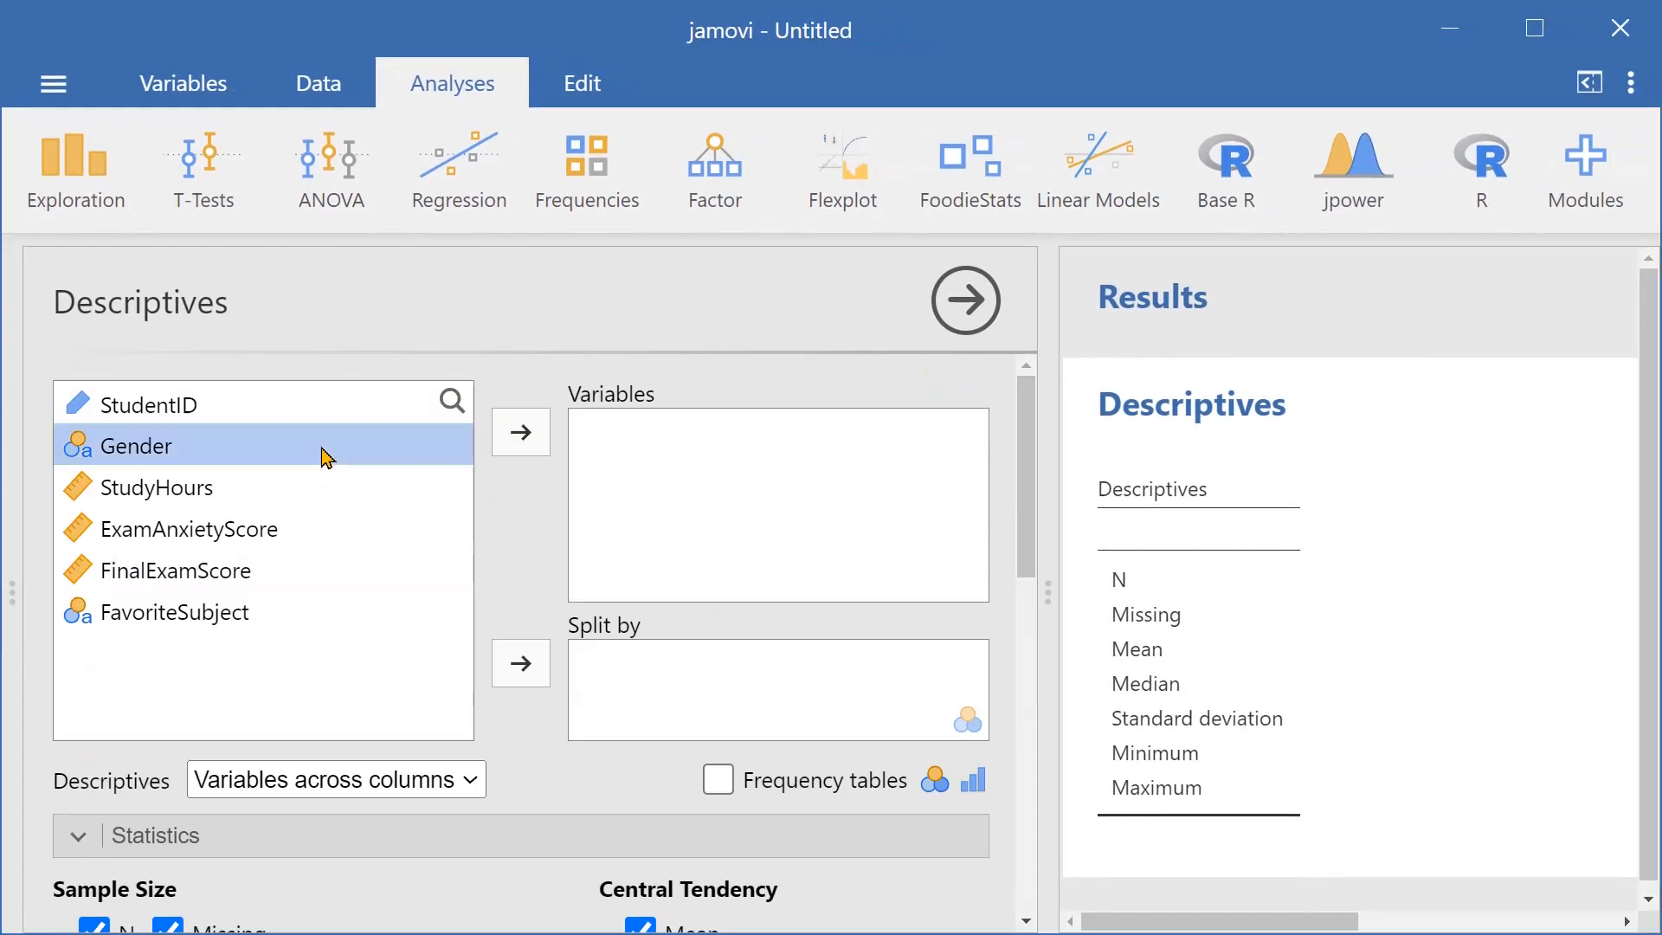
Step: Add Gender and FavoriteSubject as variables and tick Bar plot
{"action": "left_click", "coordinate": [520, 431]}
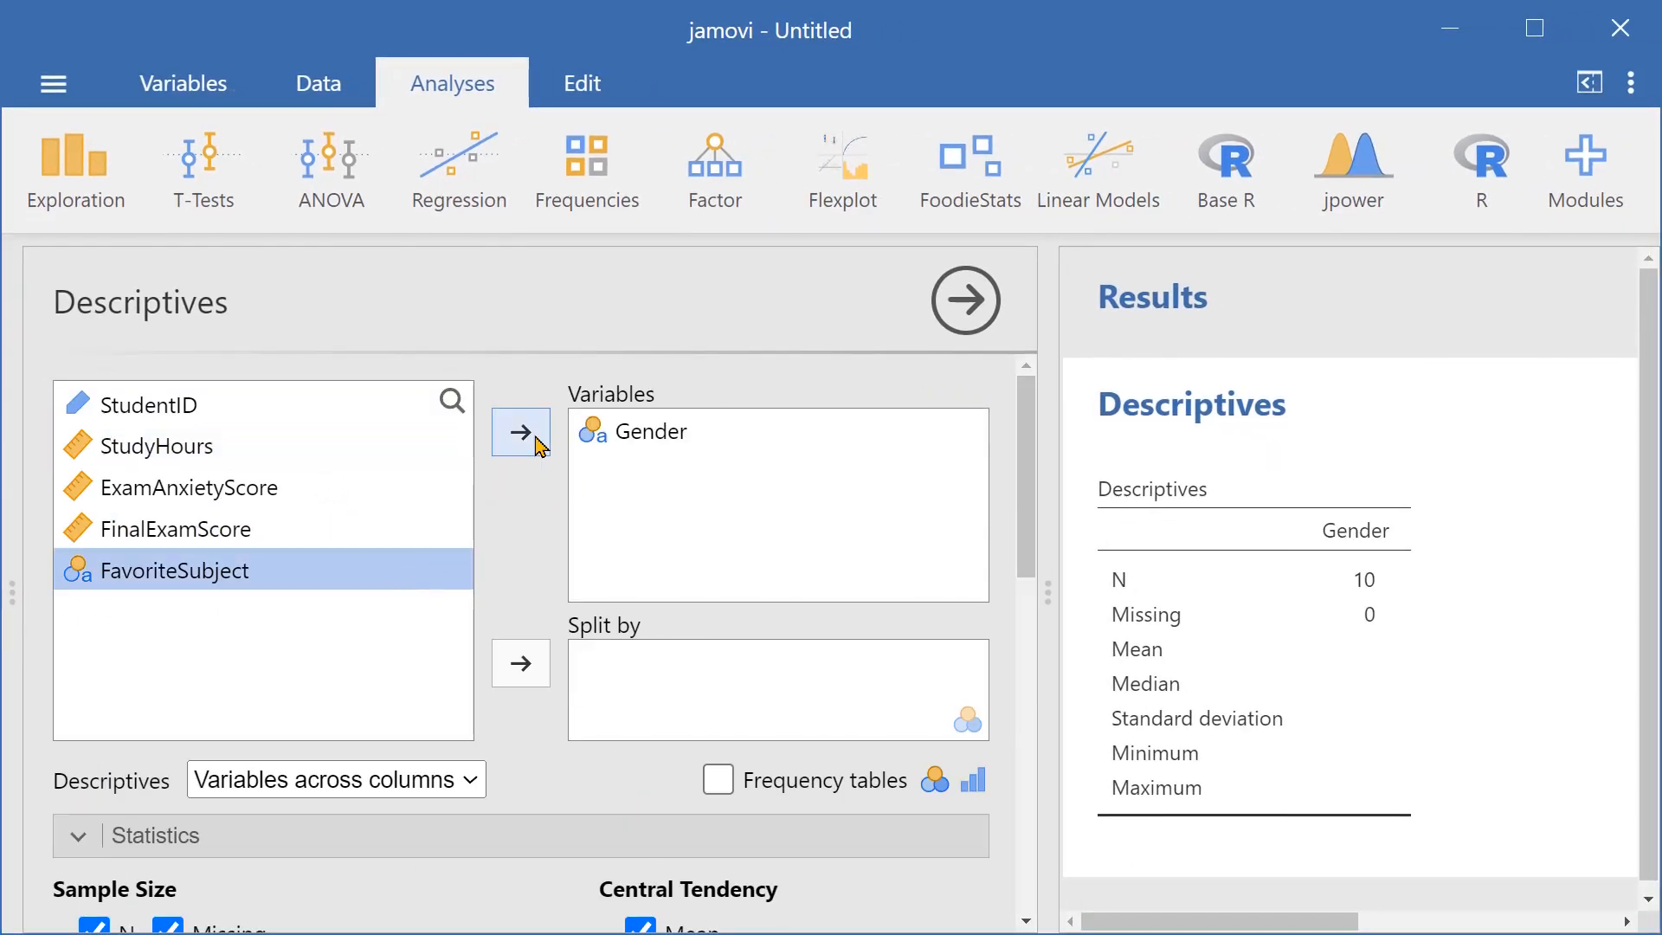
{"action": "left_click", "coordinate": [519, 431]}
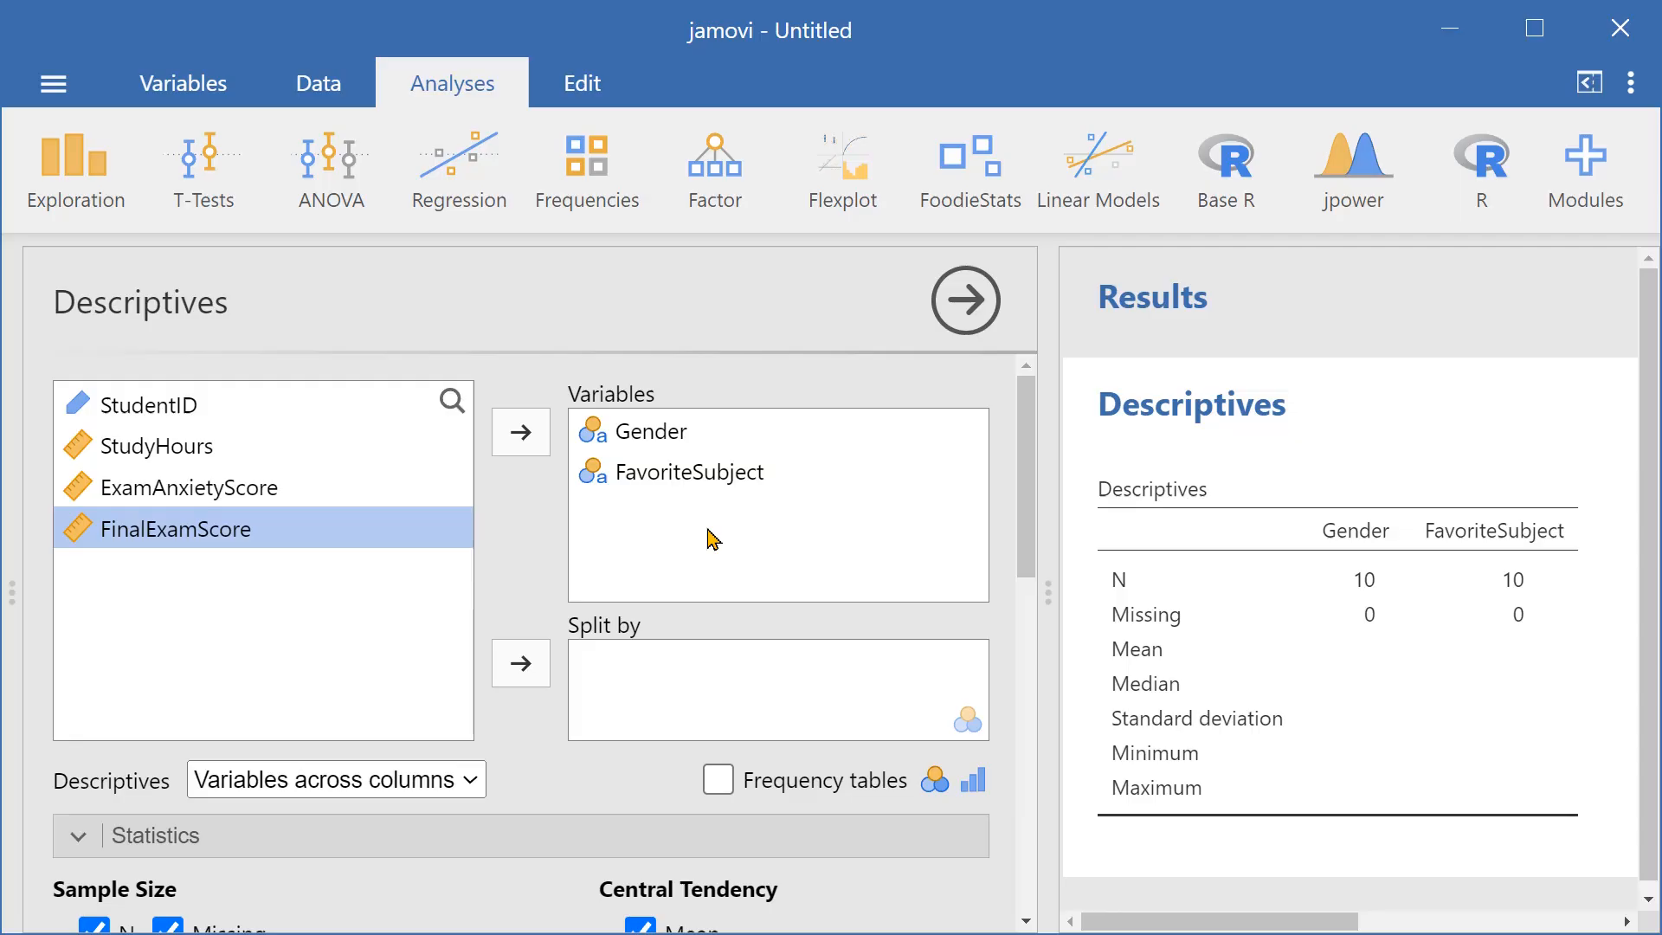
{"action": "scroll", "scroll_direction": "down", "scroll_amount": 3}
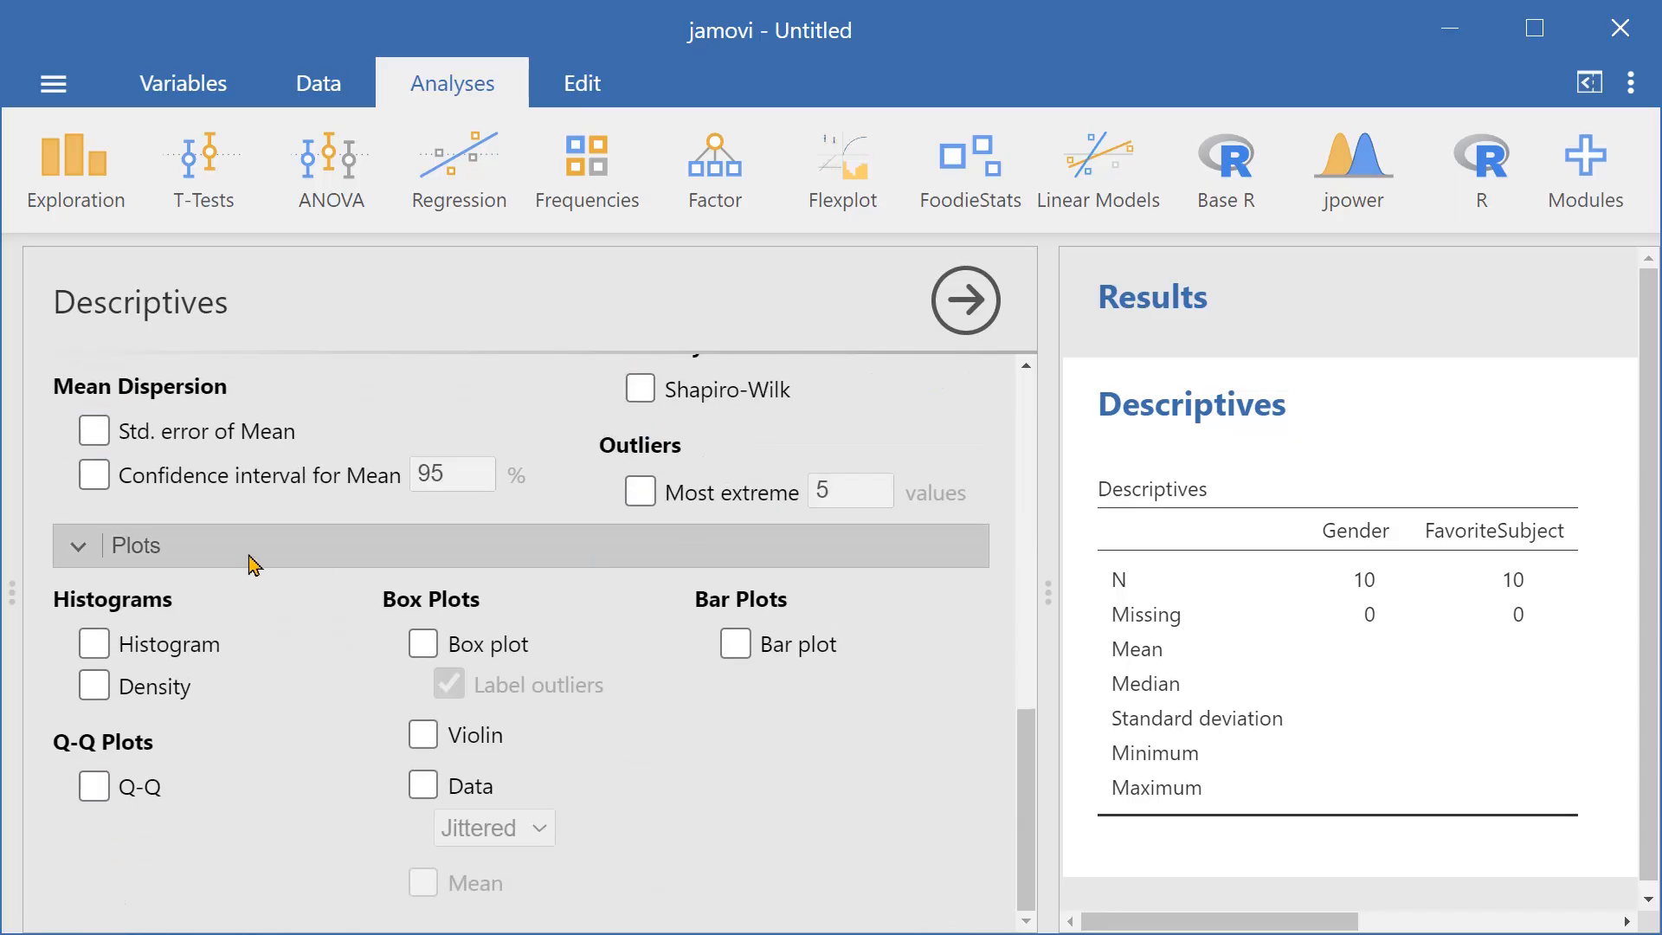
{"action": "mouse_move", "coordinate": [724, 650]}
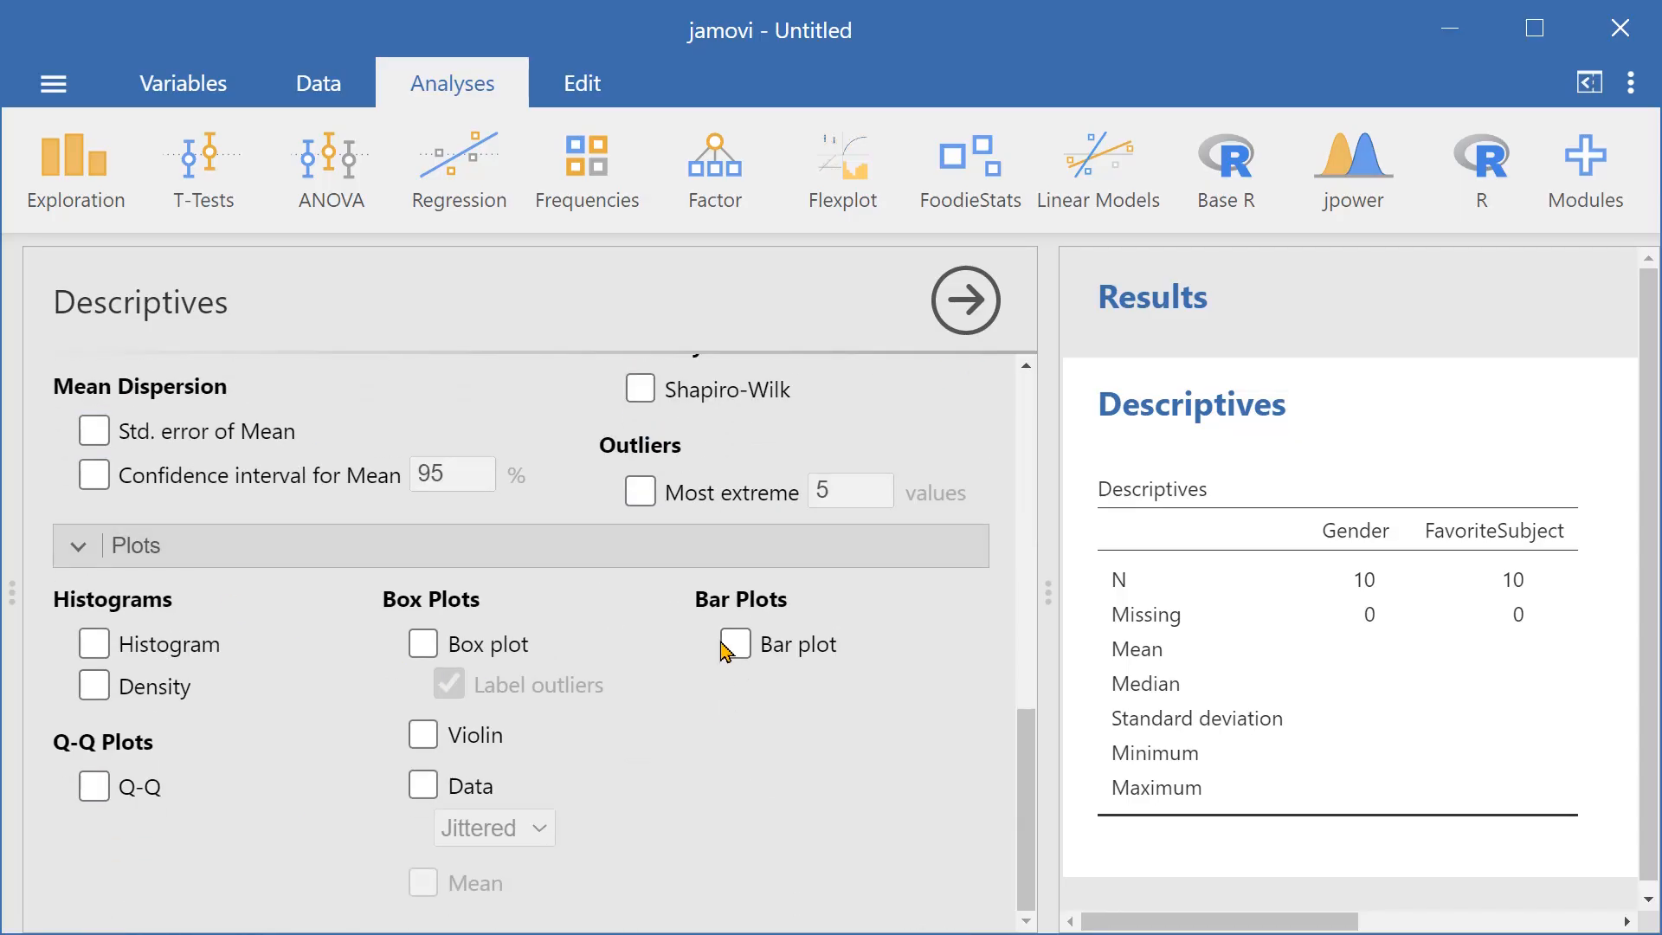
{"action": "left_click", "coordinate": [736, 644]}
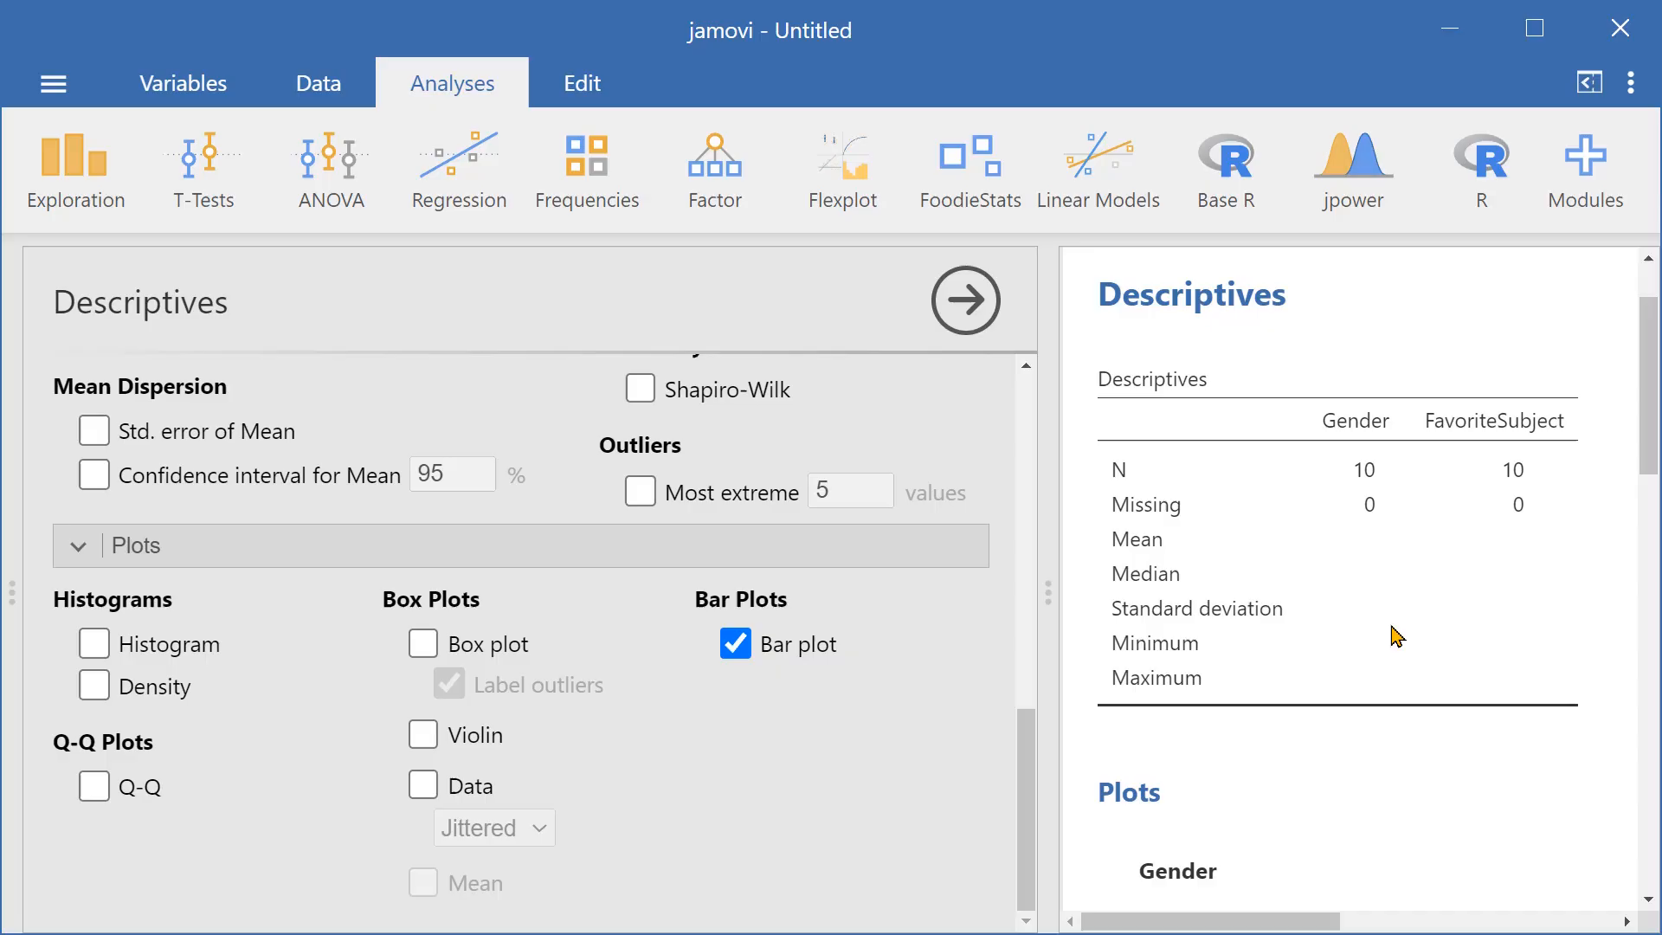
{"action": "scroll", "scroll_direction": "down", "scroll_amount": 3}
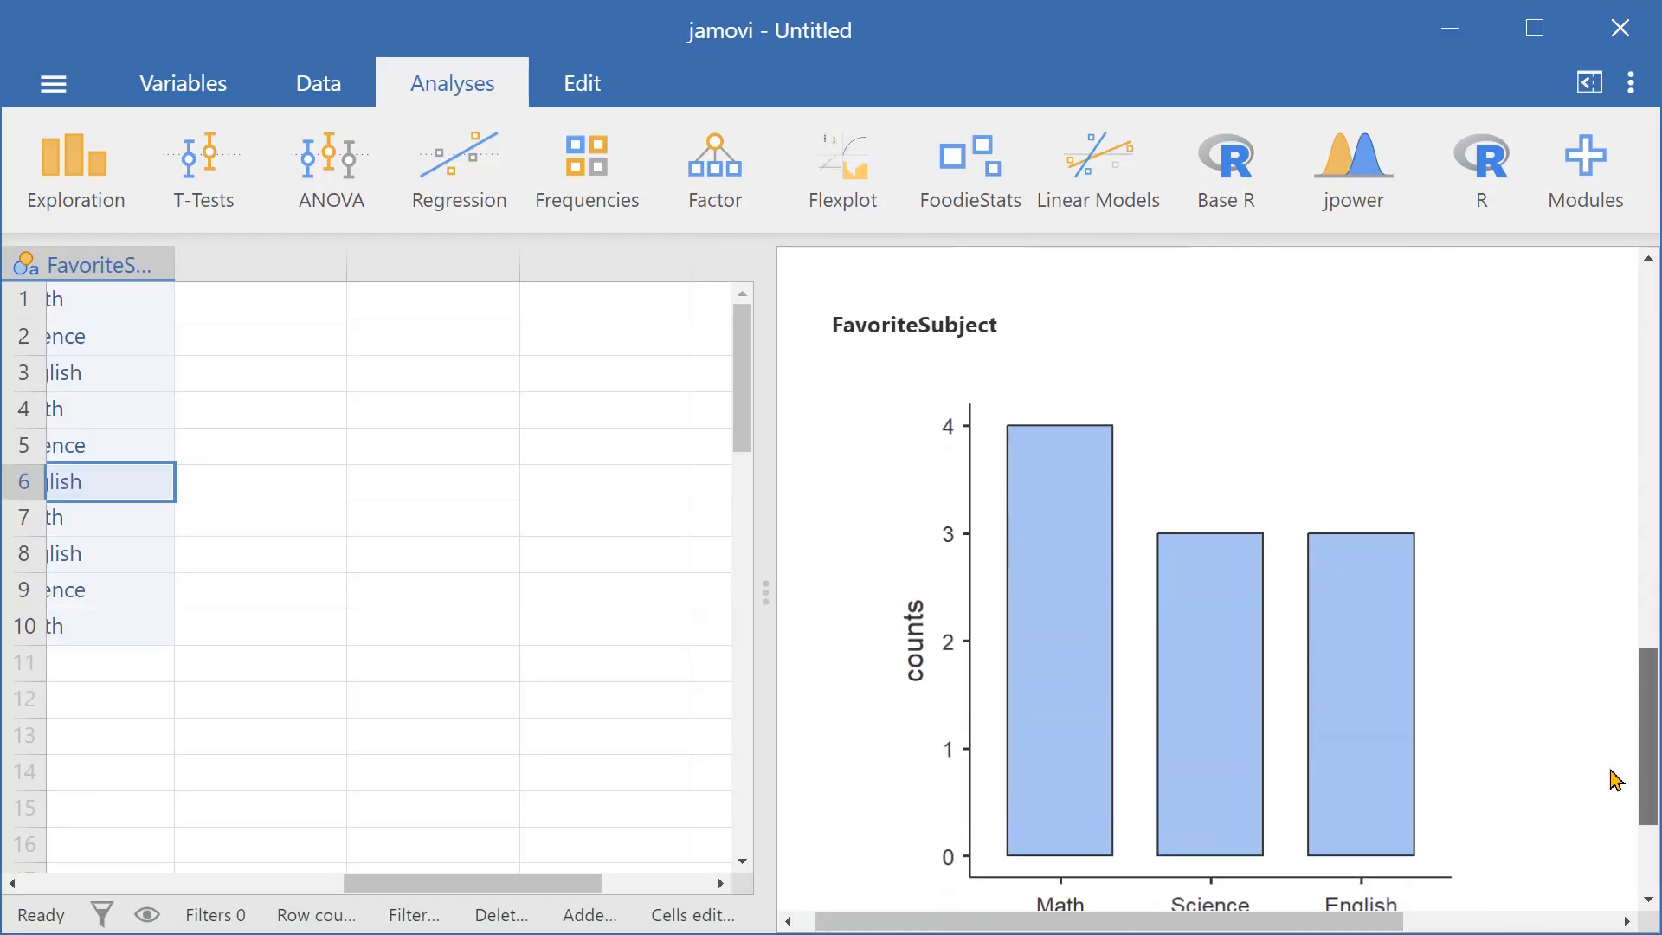
{"action": "scroll", "scroll_direction": "down", "scroll_amount": 3}
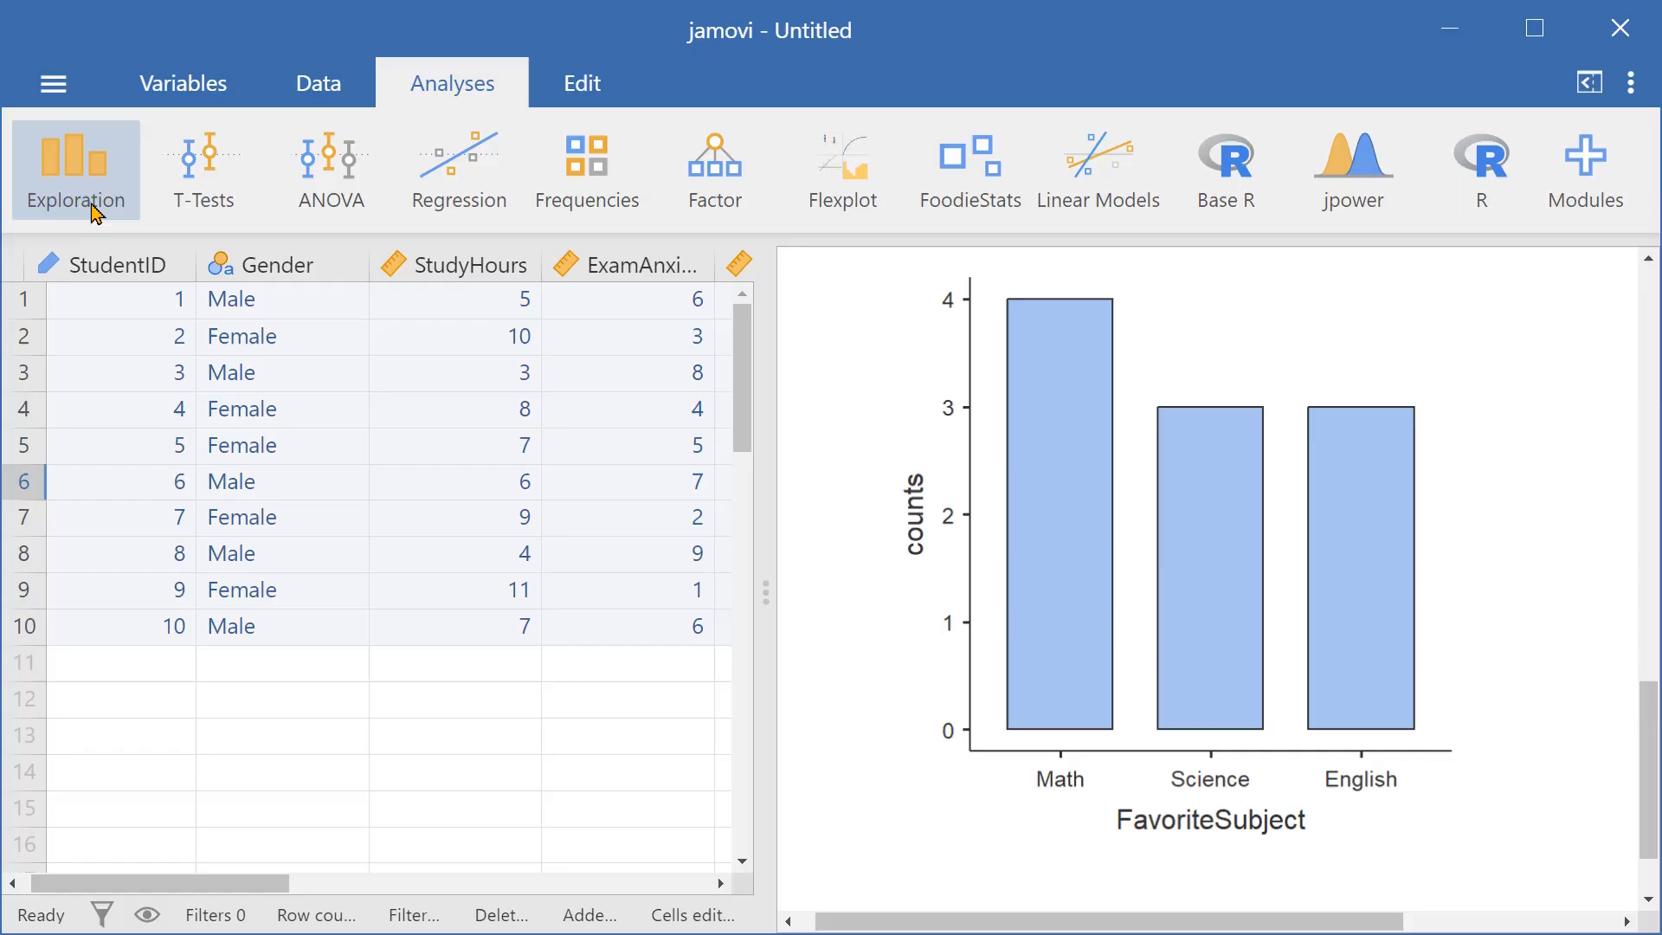
Step: Start another Descriptives with StudyHours as the variable and Histogram ticked
{"action": "left_click", "coordinate": [75, 170]}
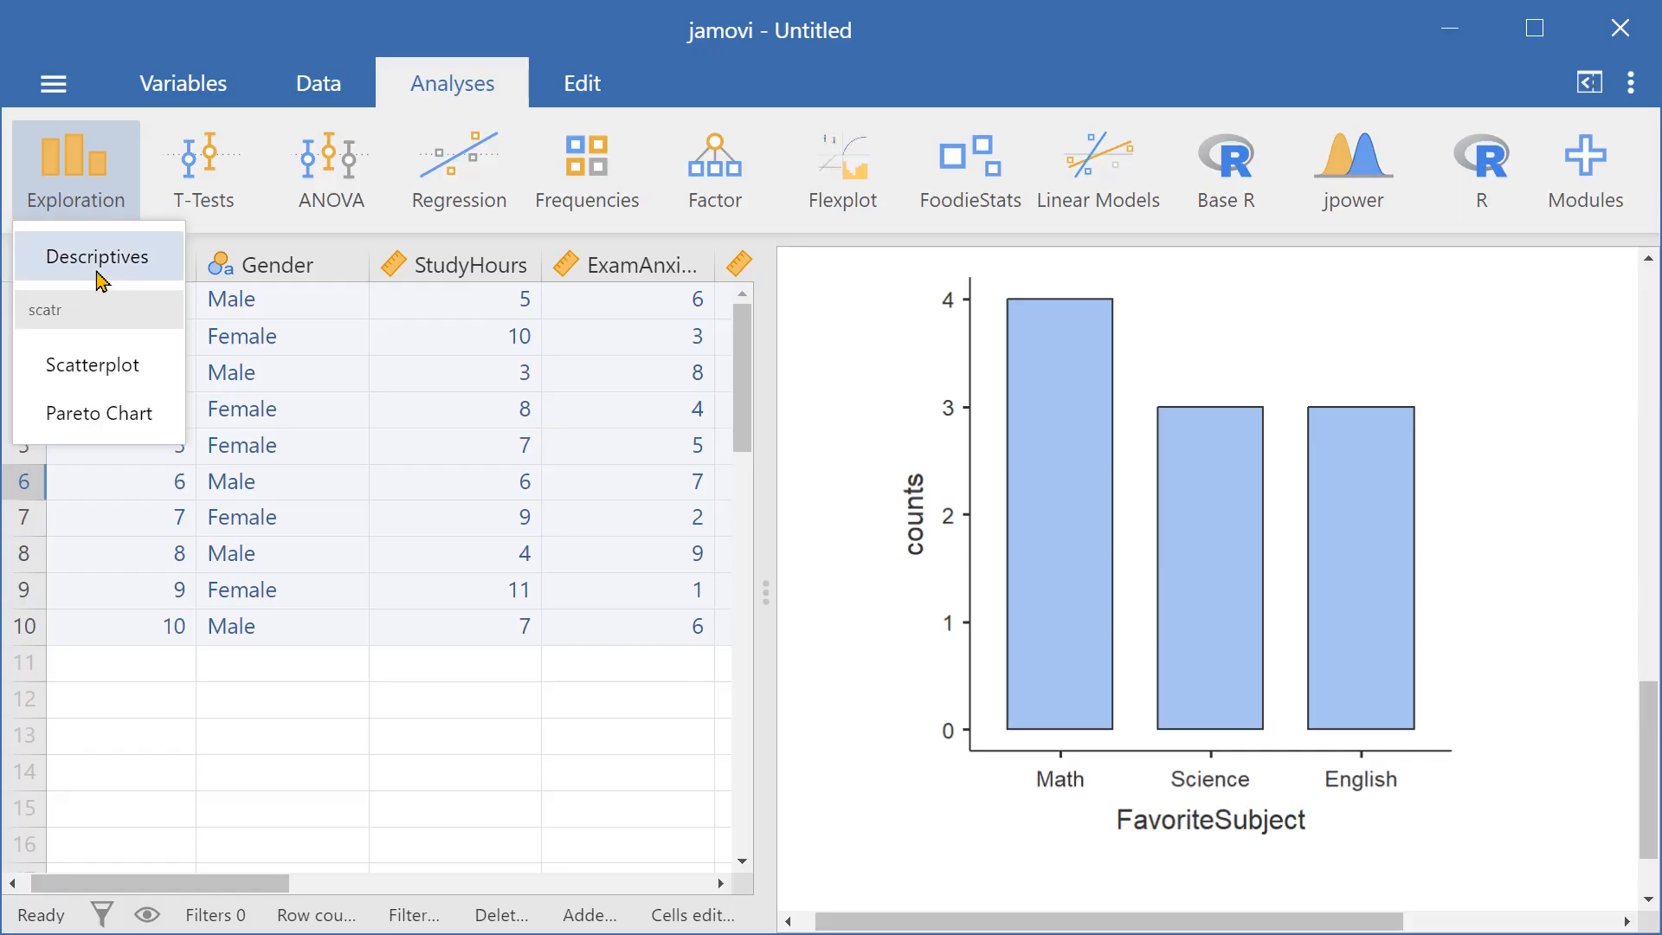
{"action": "left_click", "coordinate": [98, 256]}
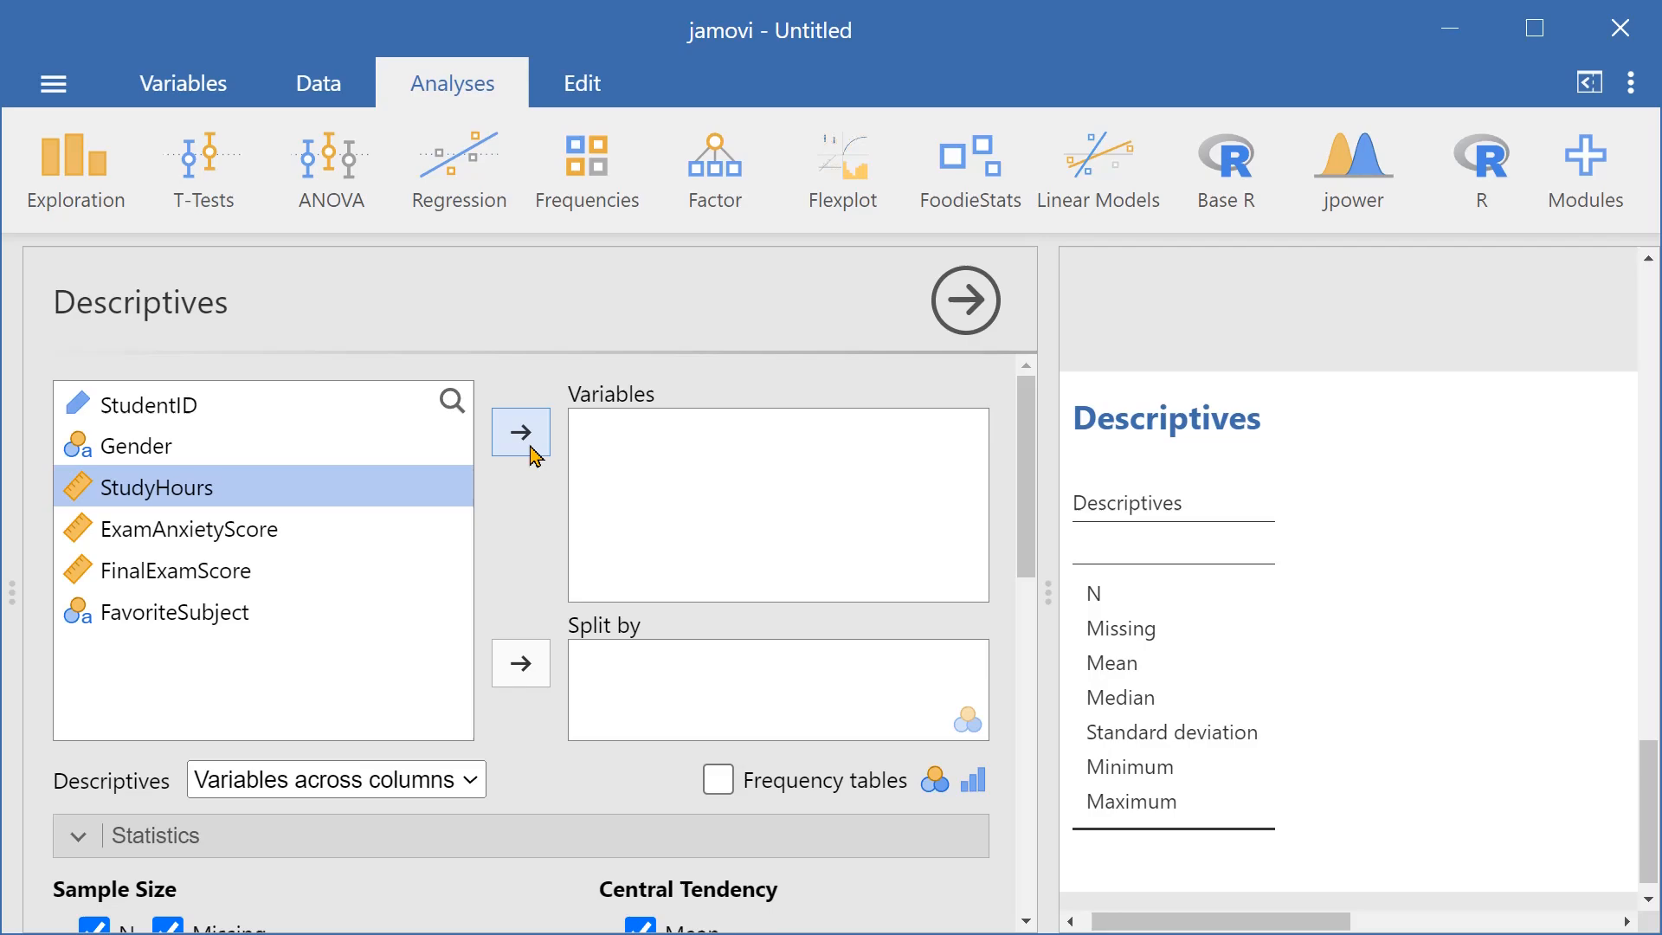
{"action": "left_click", "coordinate": [520, 431]}
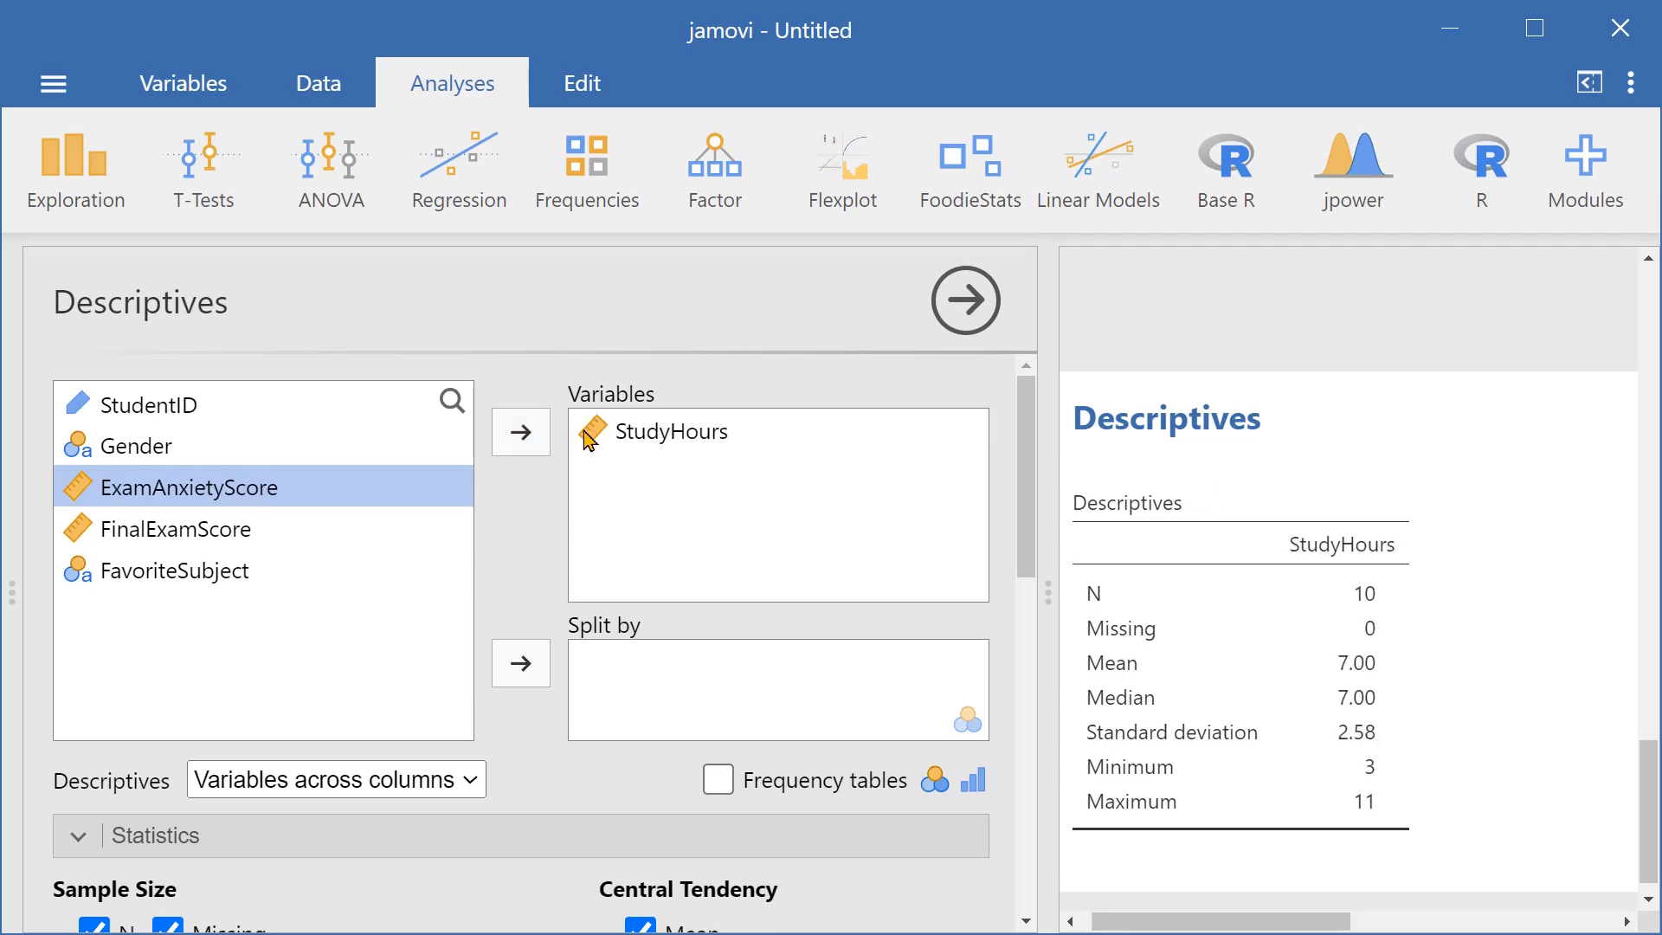
{"action": "scroll", "scroll_direction": "down", "scroll_amount": 3}
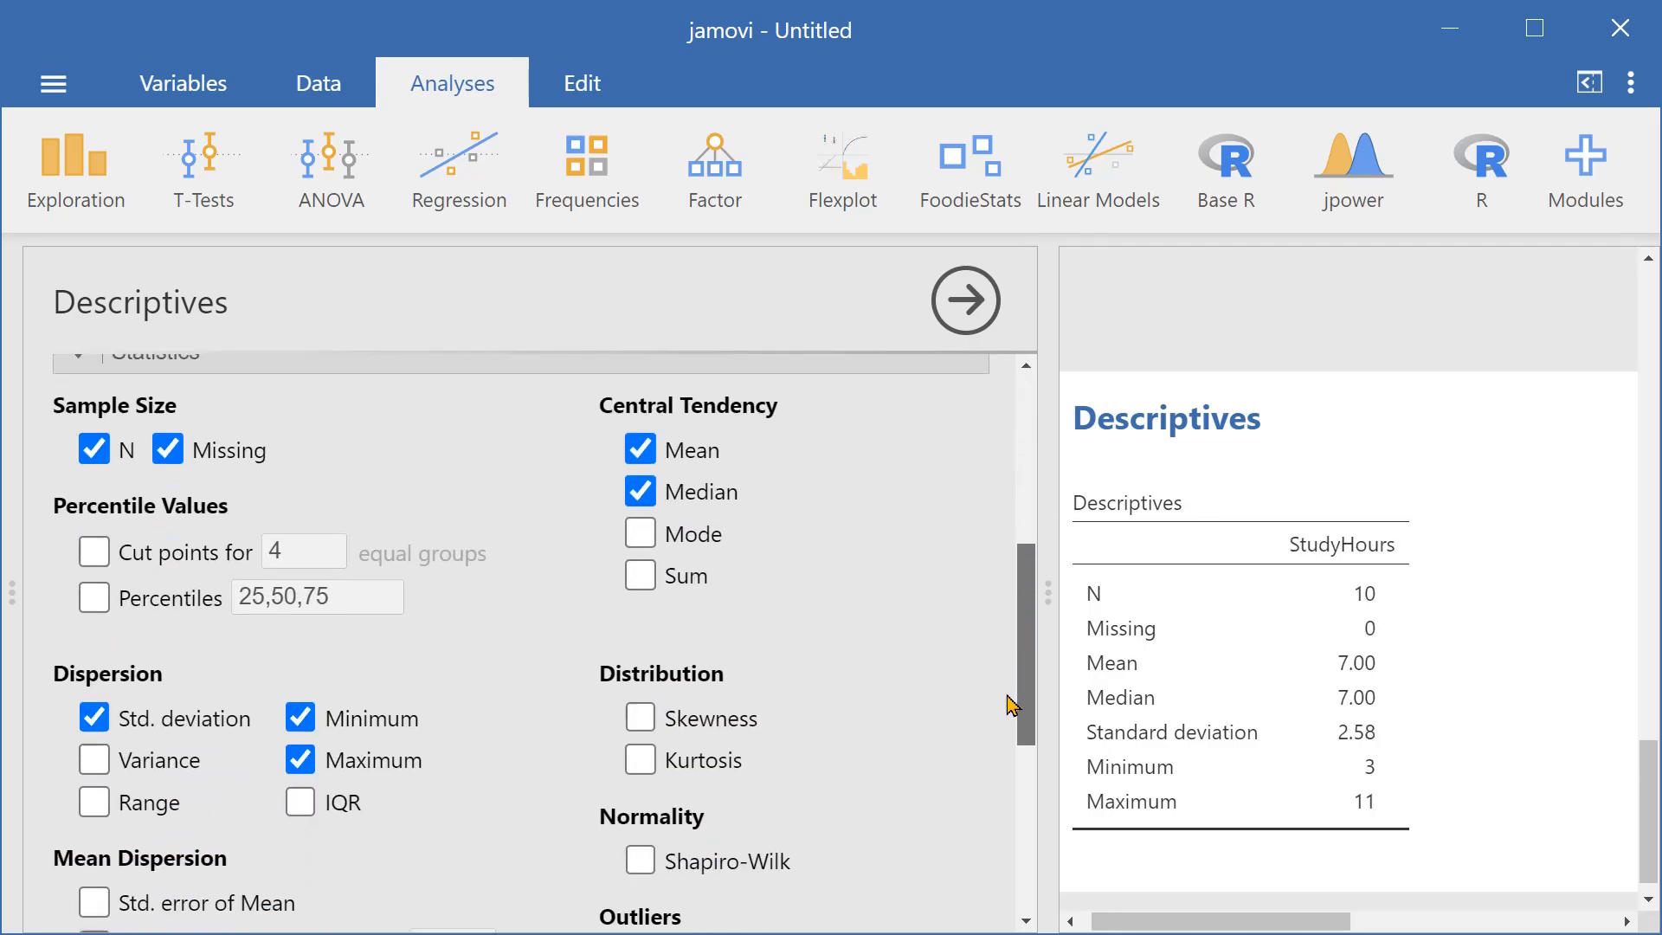
{"action": "scroll", "scroll_direction": "down", "scroll_amount": 3}
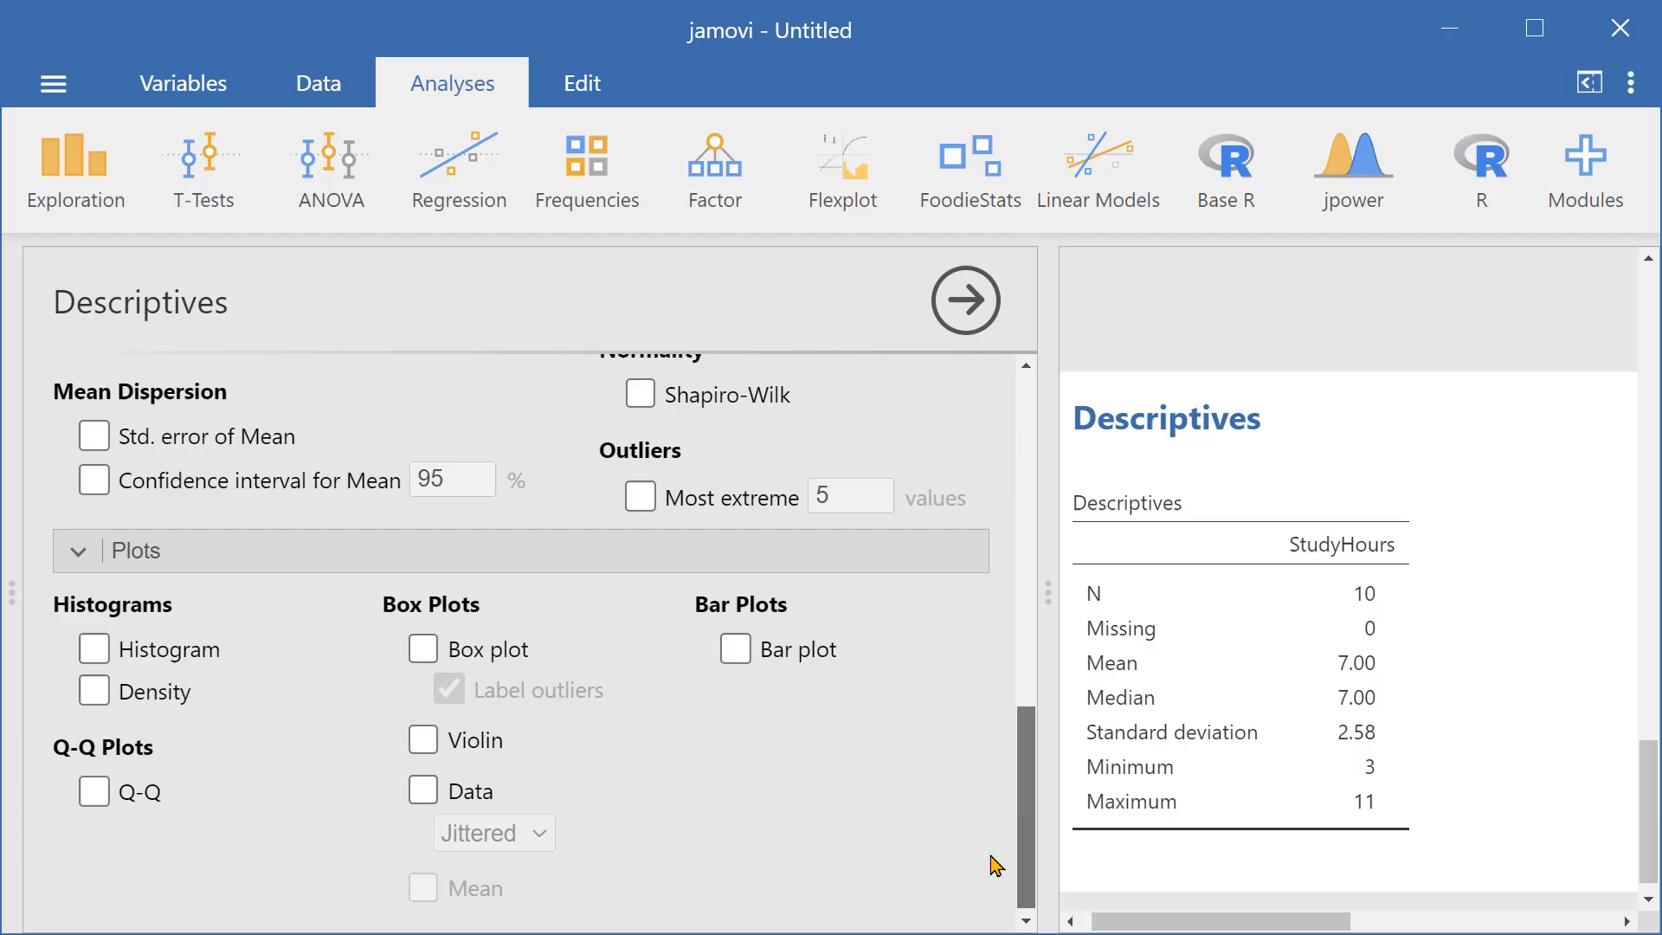
{"action": "left_click", "coordinate": [93, 649]}
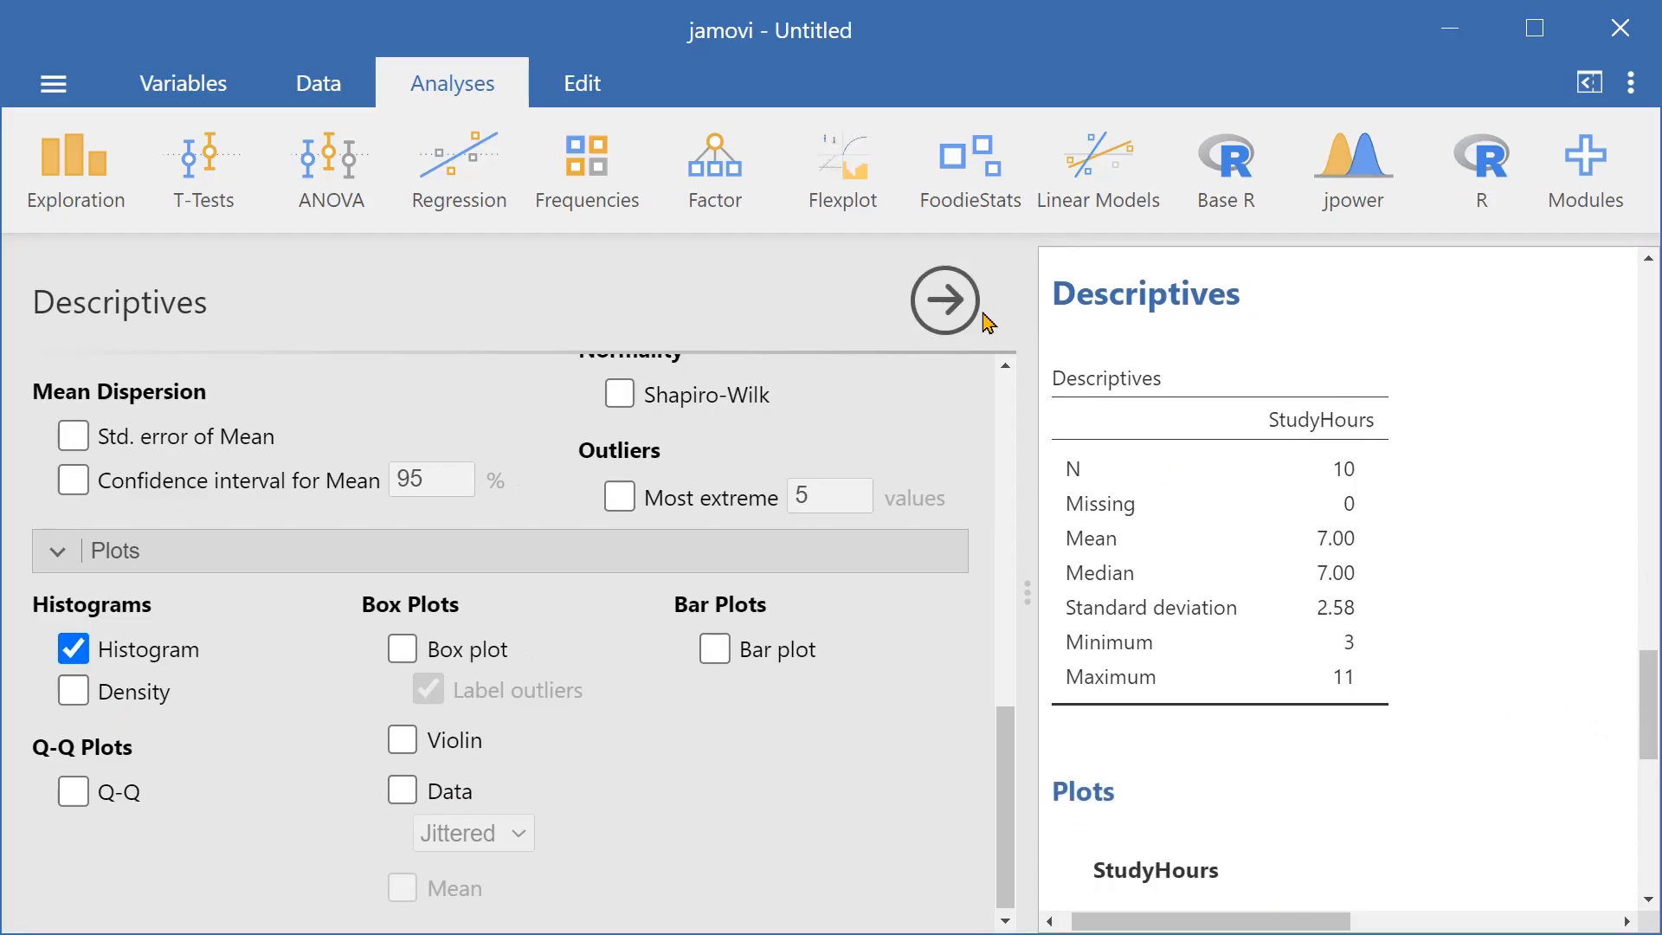
{"action": "left_click", "coordinate": [942, 300]}
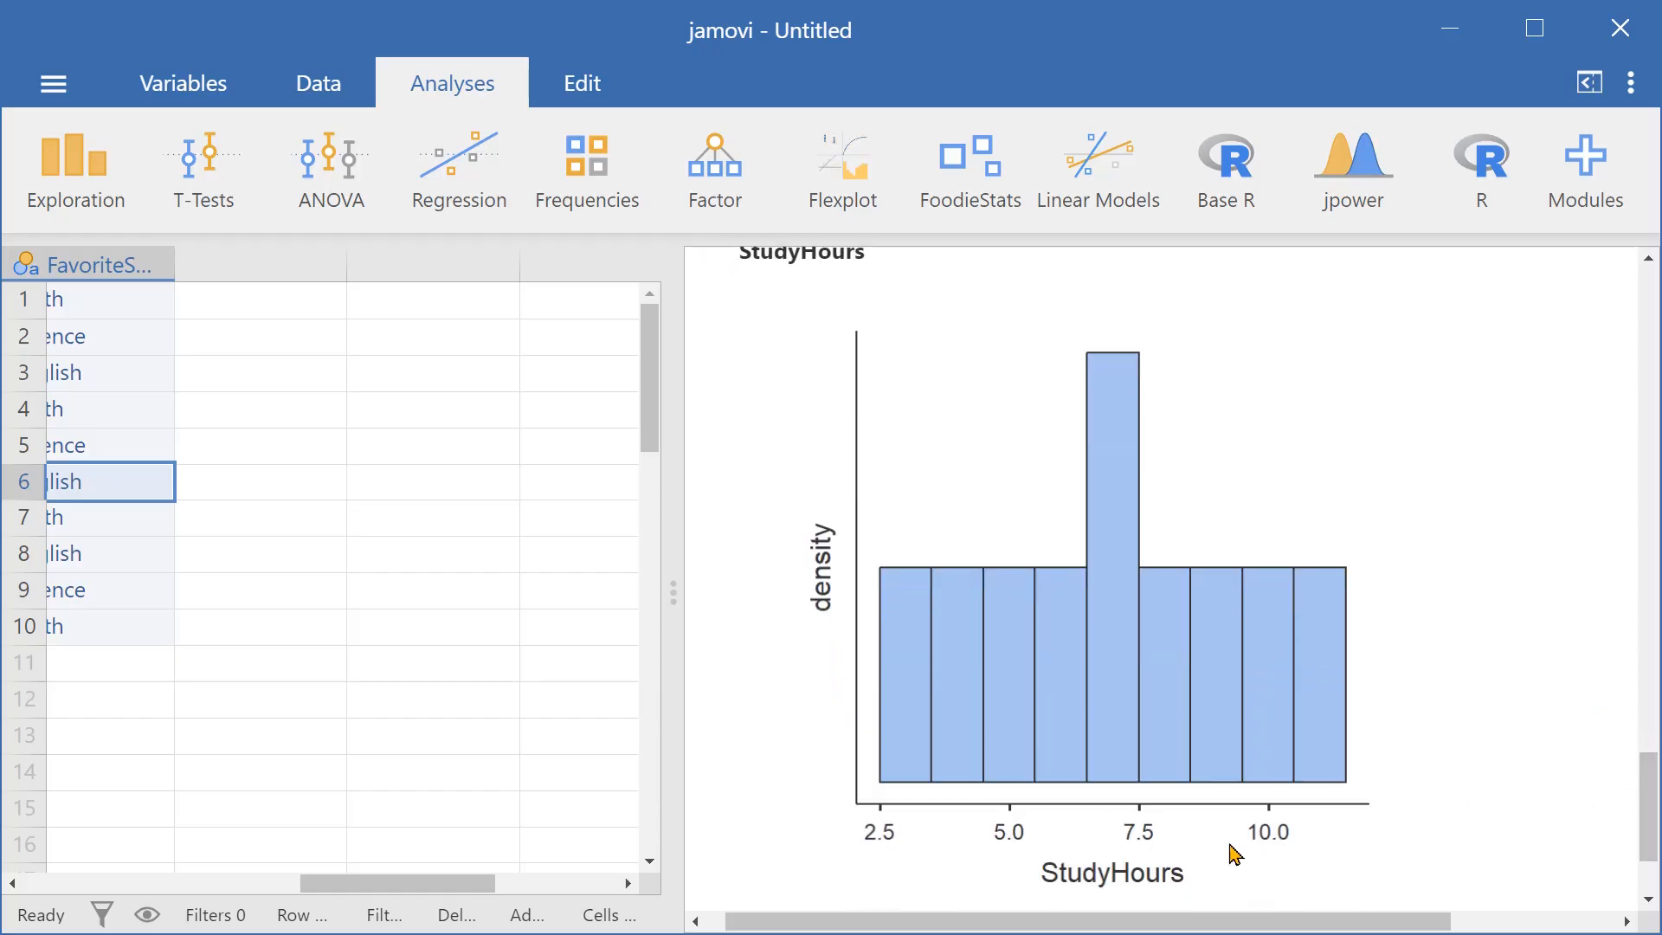
{"action": "mouse_move", "coordinate": [1127, 859]}
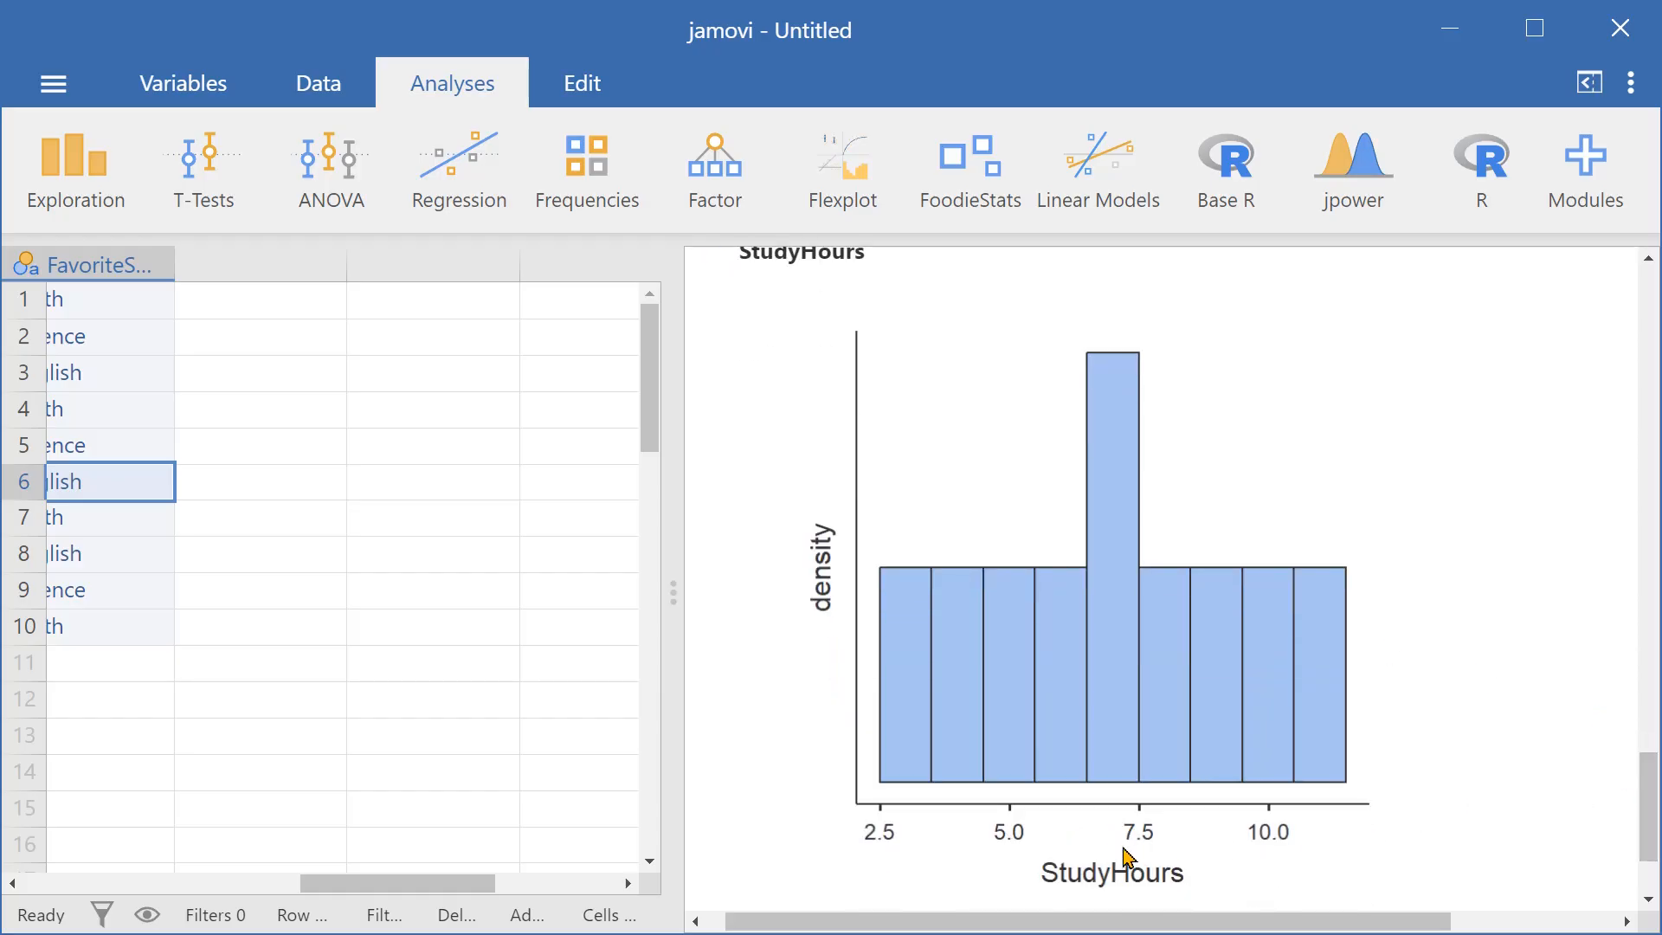
{"action": "mouse_move", "coordinate": [1130, 665]}
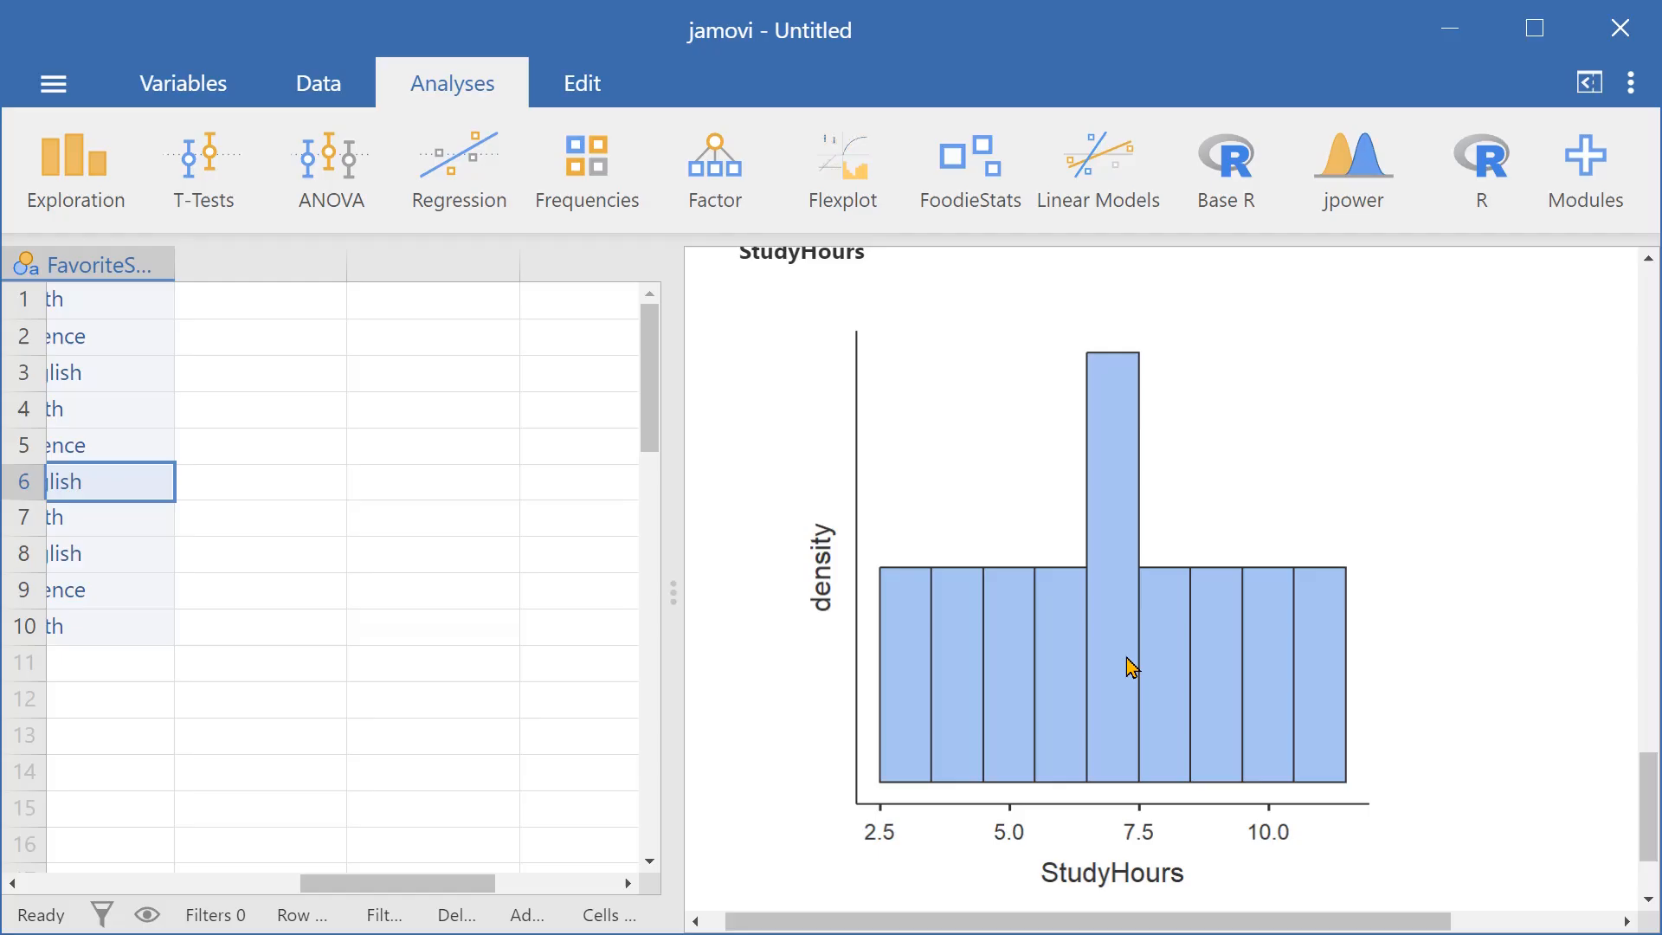
{"action": "mouse_move", "coordinate": [1120, 770]}
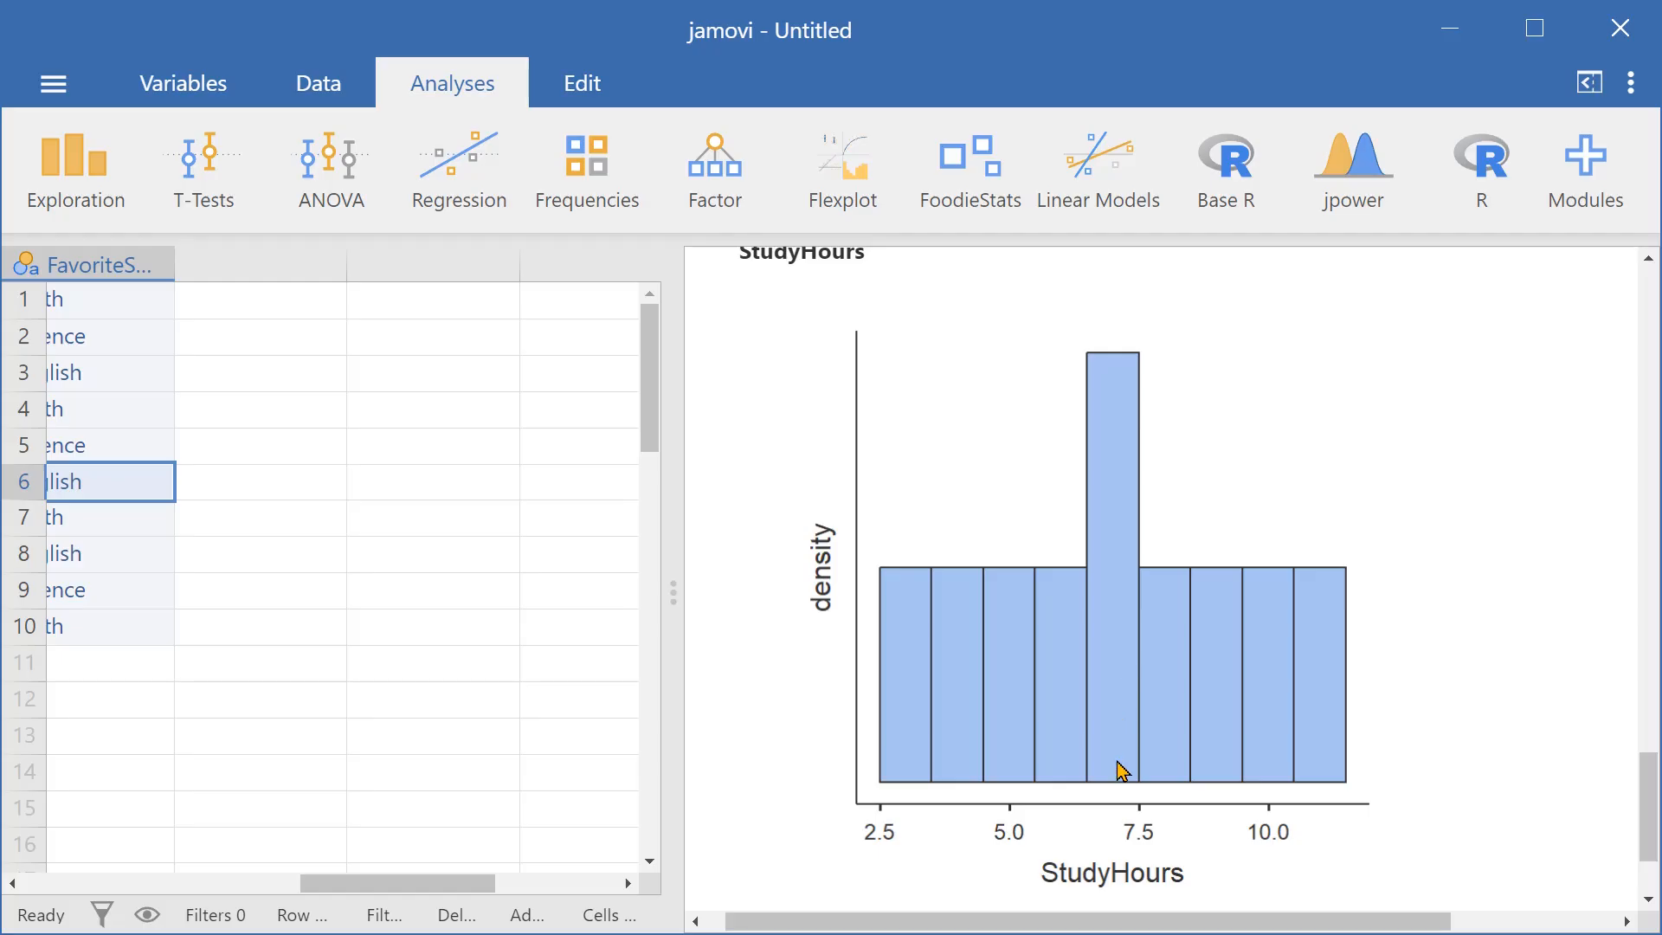
{"action": "scroll", "scroll_direction": "down", "scroll_amount": 3}
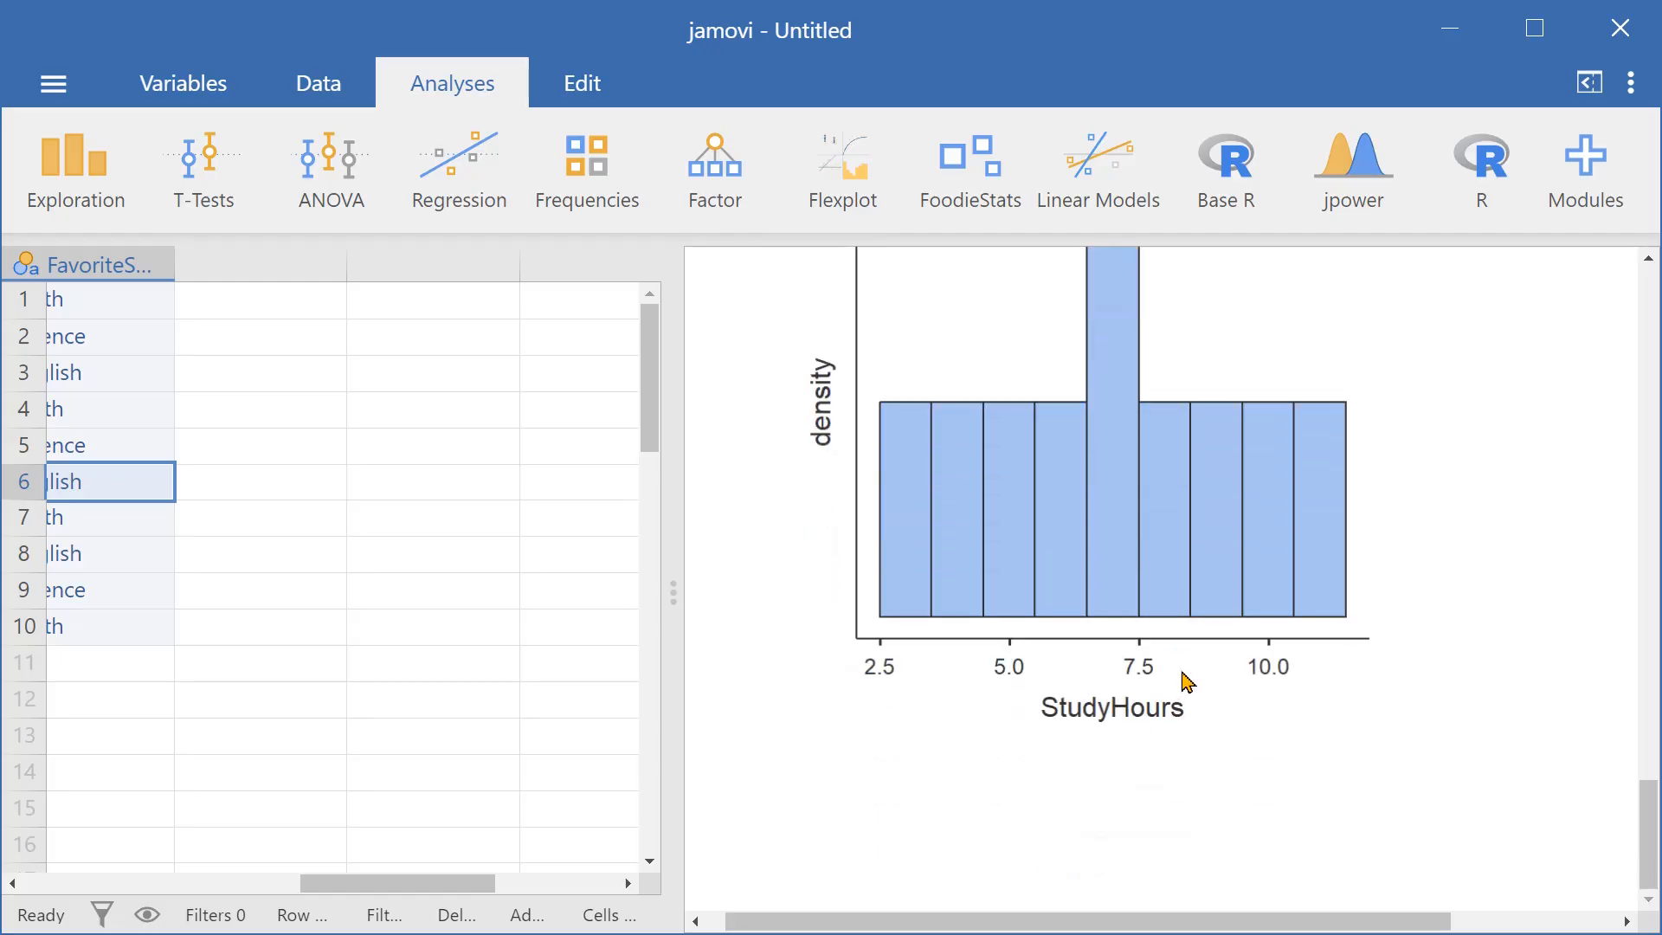
{"action": "mouse_move", "coordinate": [1161, 657]}
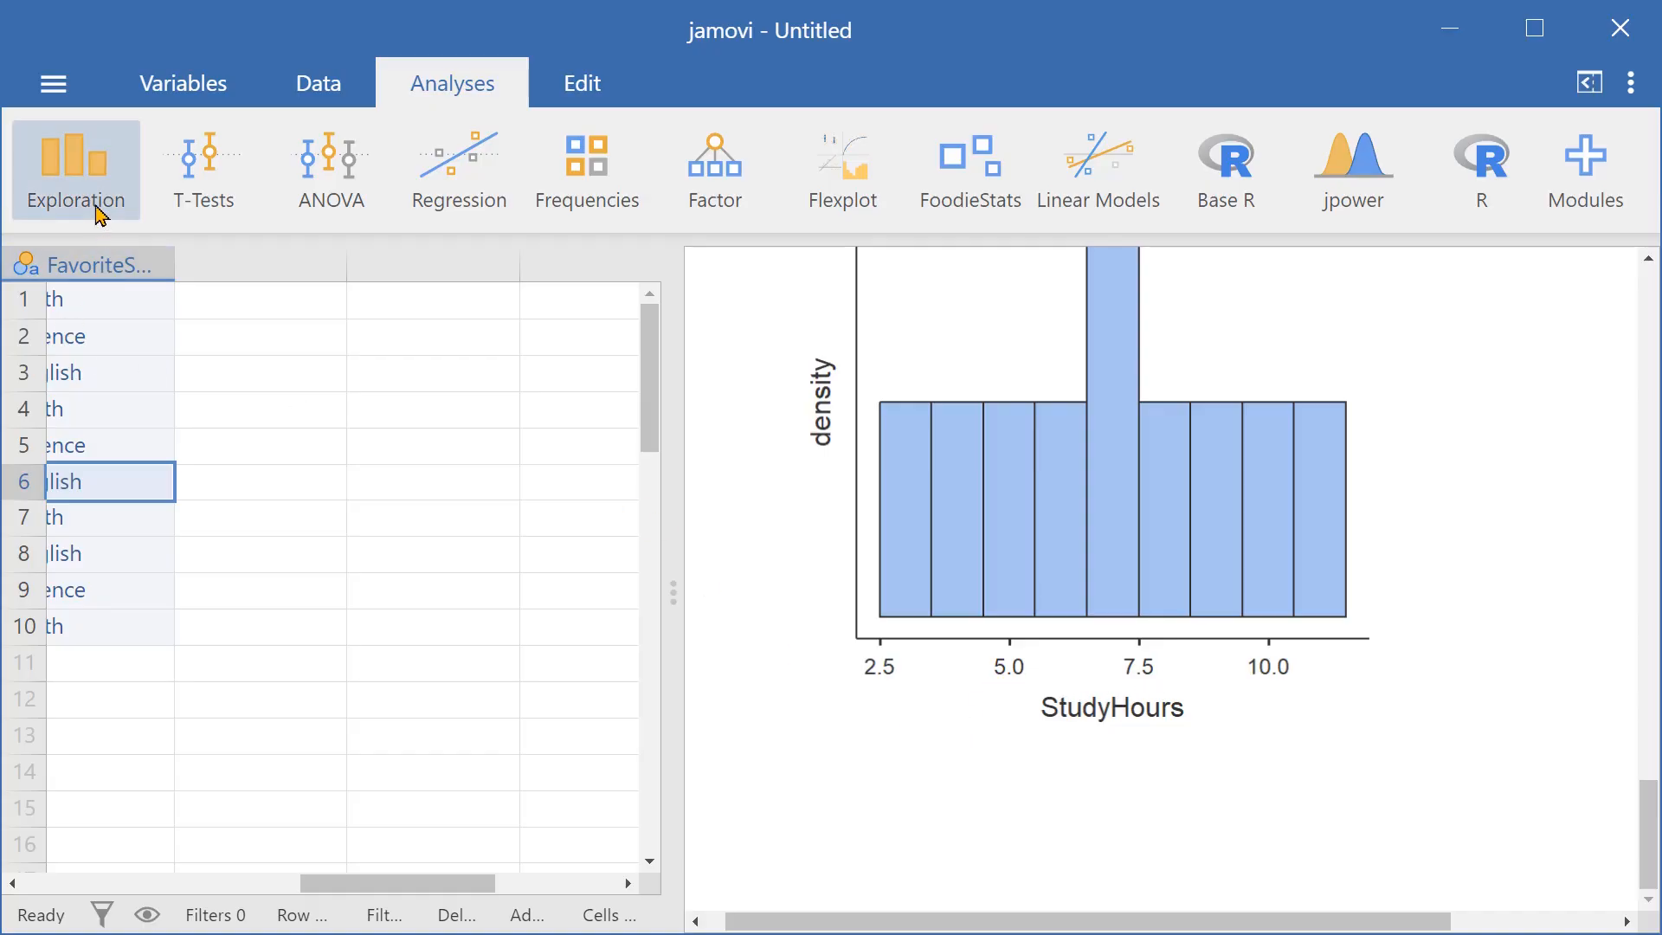
Step: Create a new Scatterplot analysis from the Exploration menu
{"action": "left_click", "coordinate": [76, 170]}
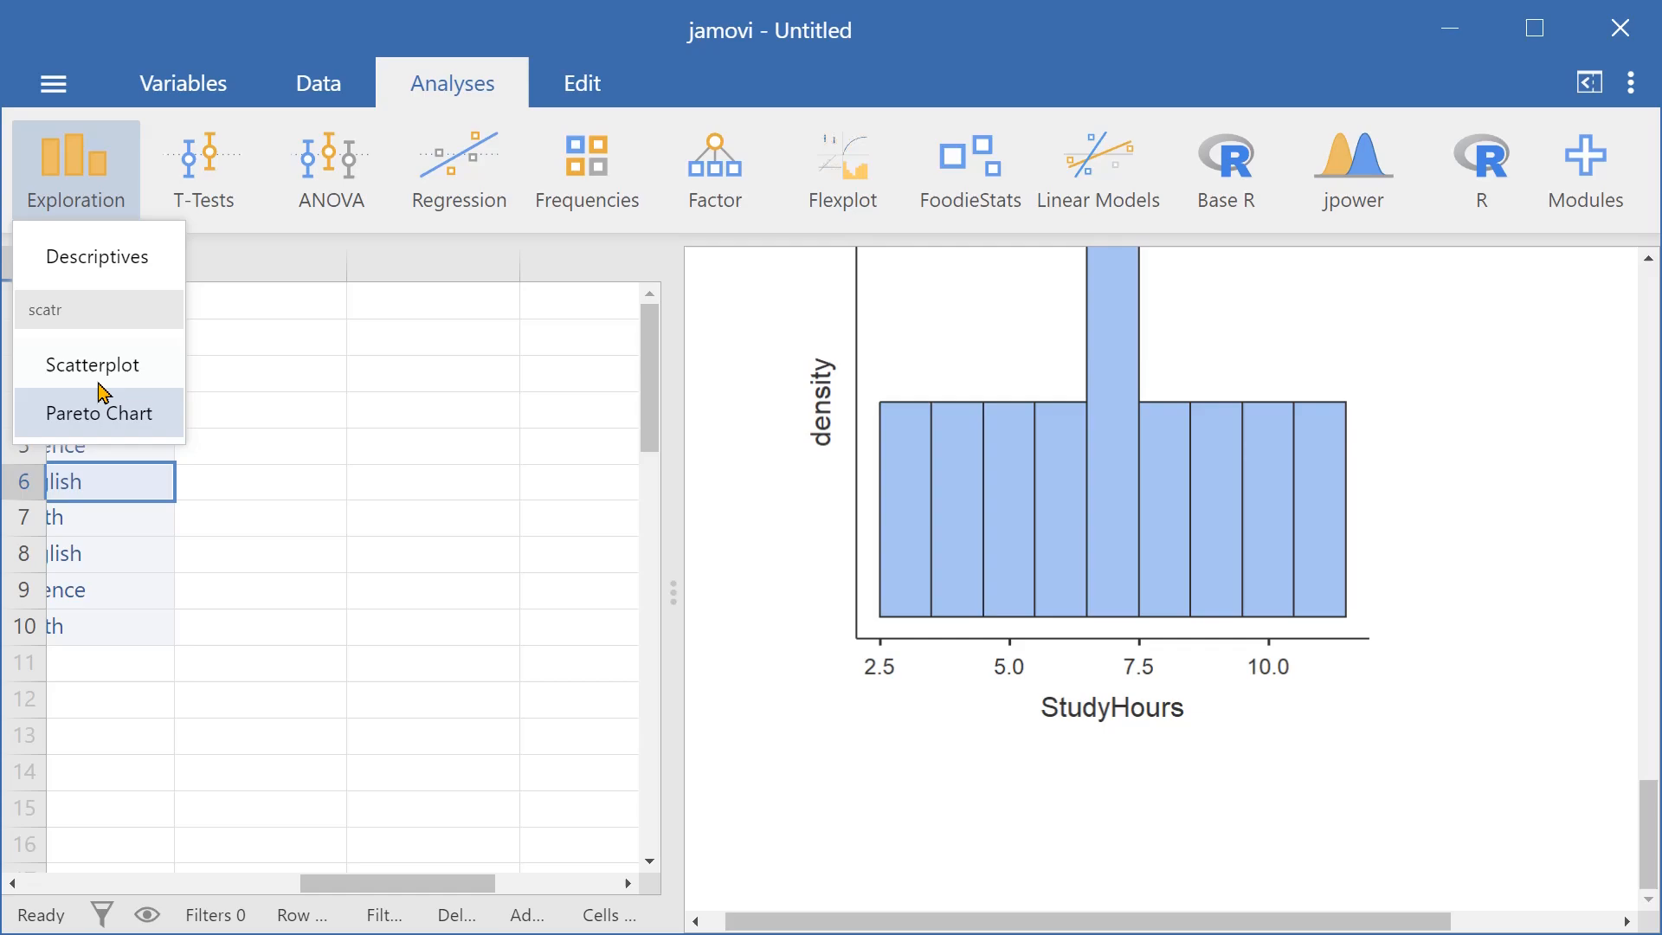
{"action": "mouse_move", "coordinate": [94, 365]}
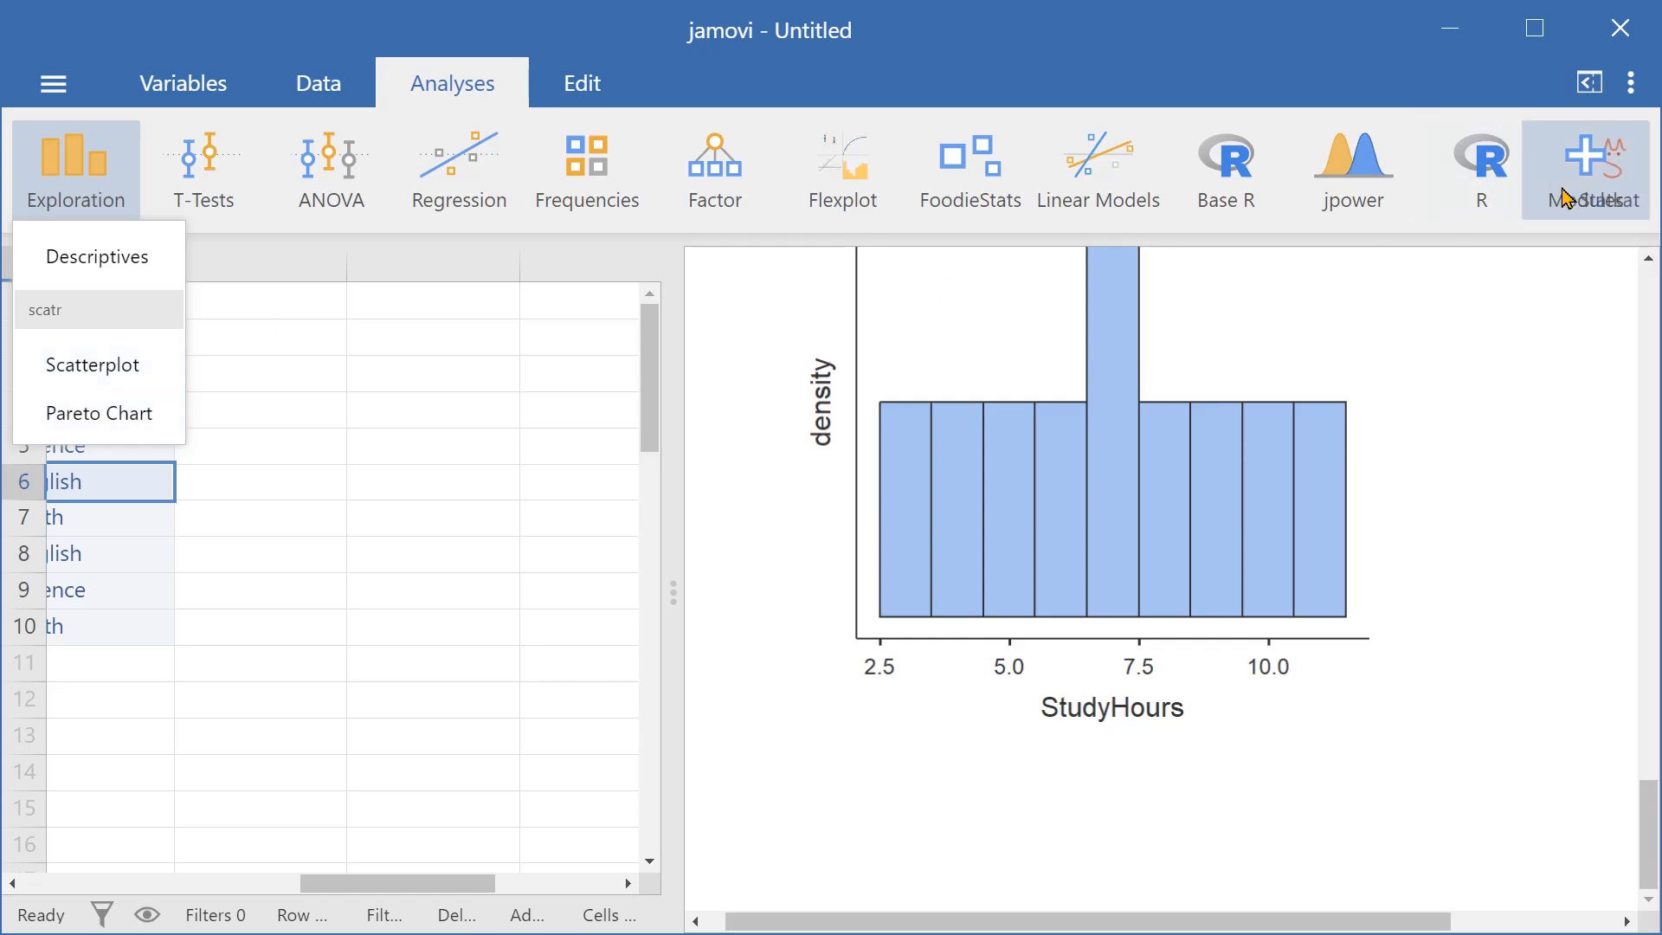
{"action": "mouse_move", "coordinate": [1559, 170]}
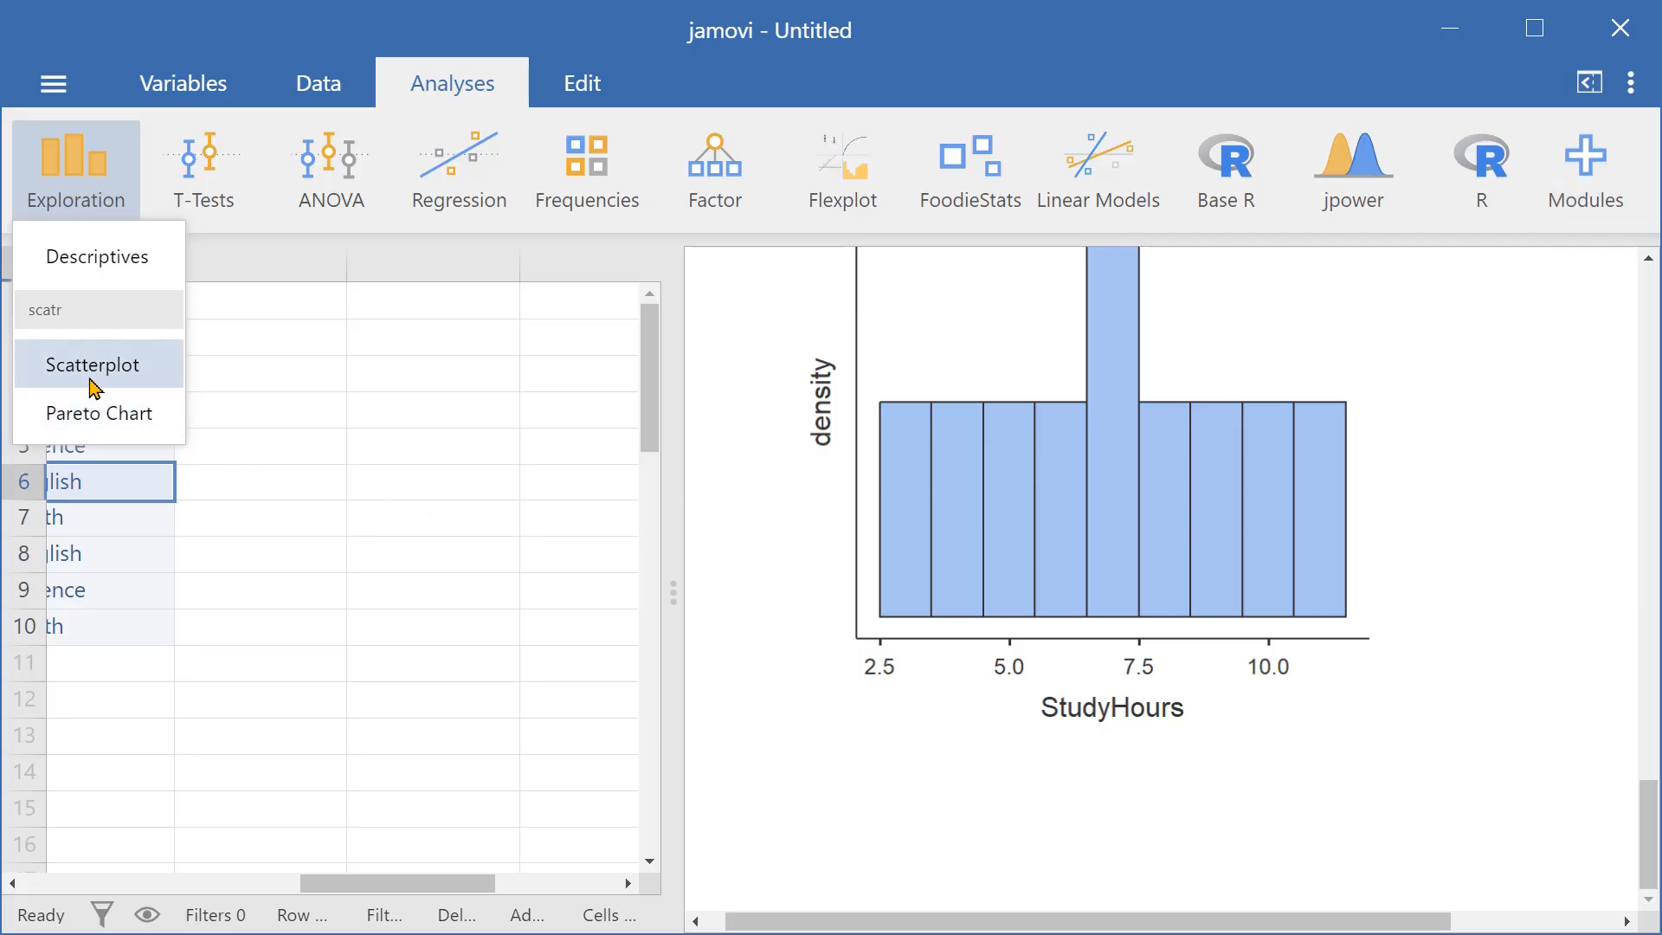
{"action": "left_click", "coordinate": [94, 364]}
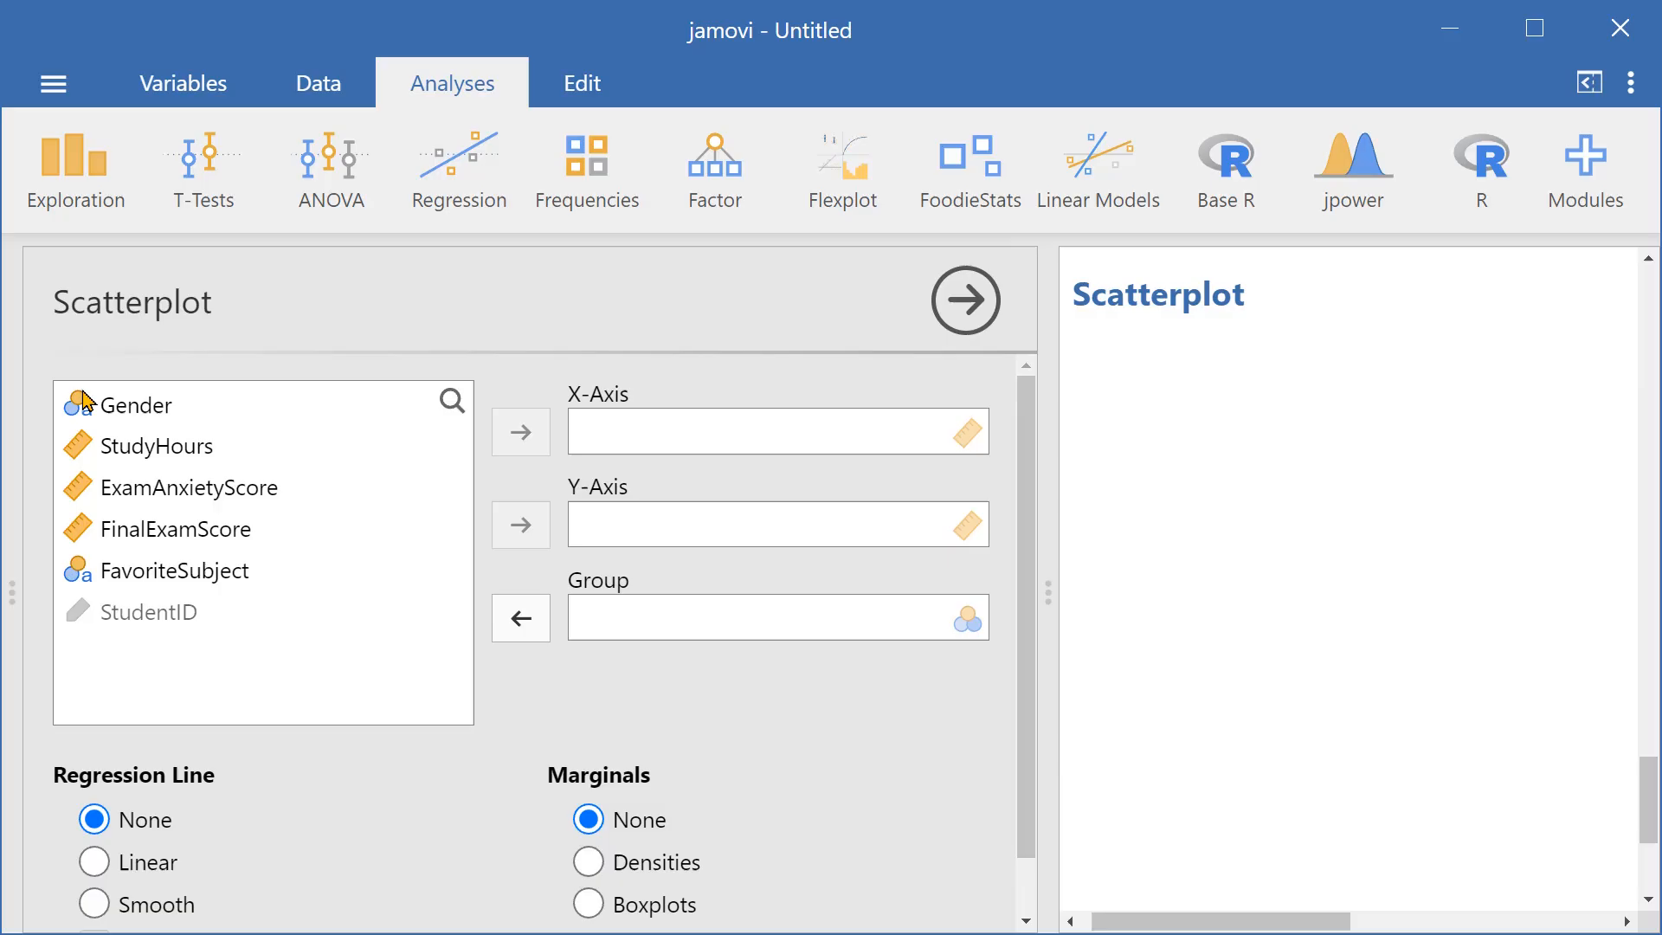
Step: Assign StudyHours to X-Axis and FinalExamScore to Y-Axis
{"action": "left_click", "coordinate": [151, 445]}
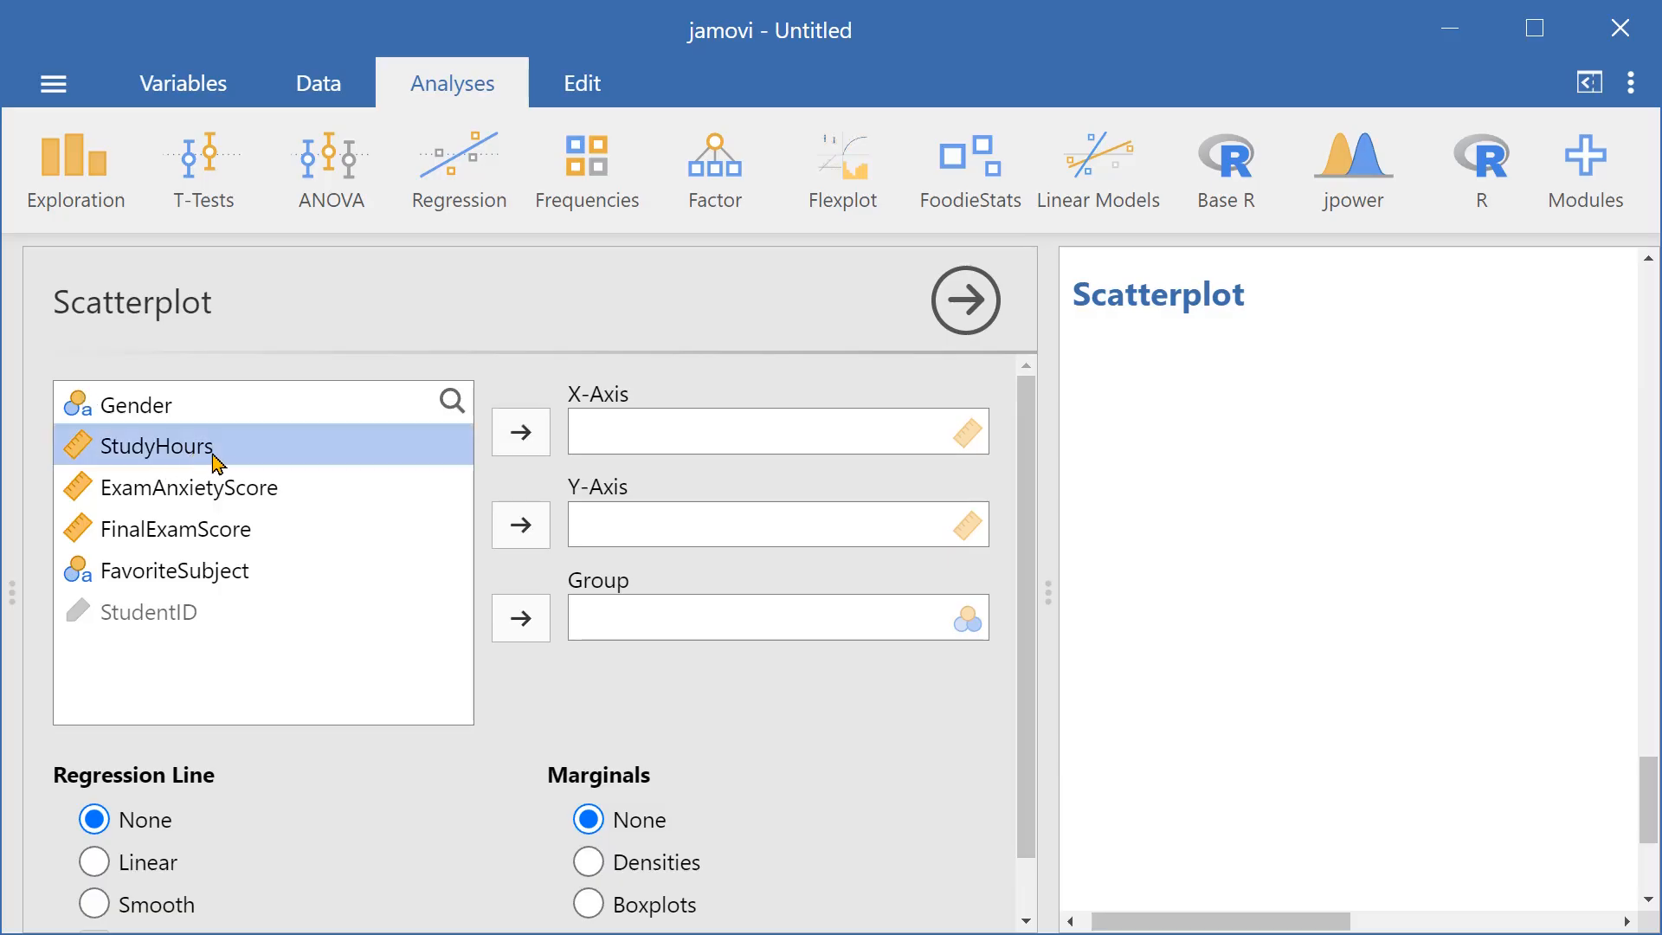
{"action": "left_click", "coordinate": [520, 431]}
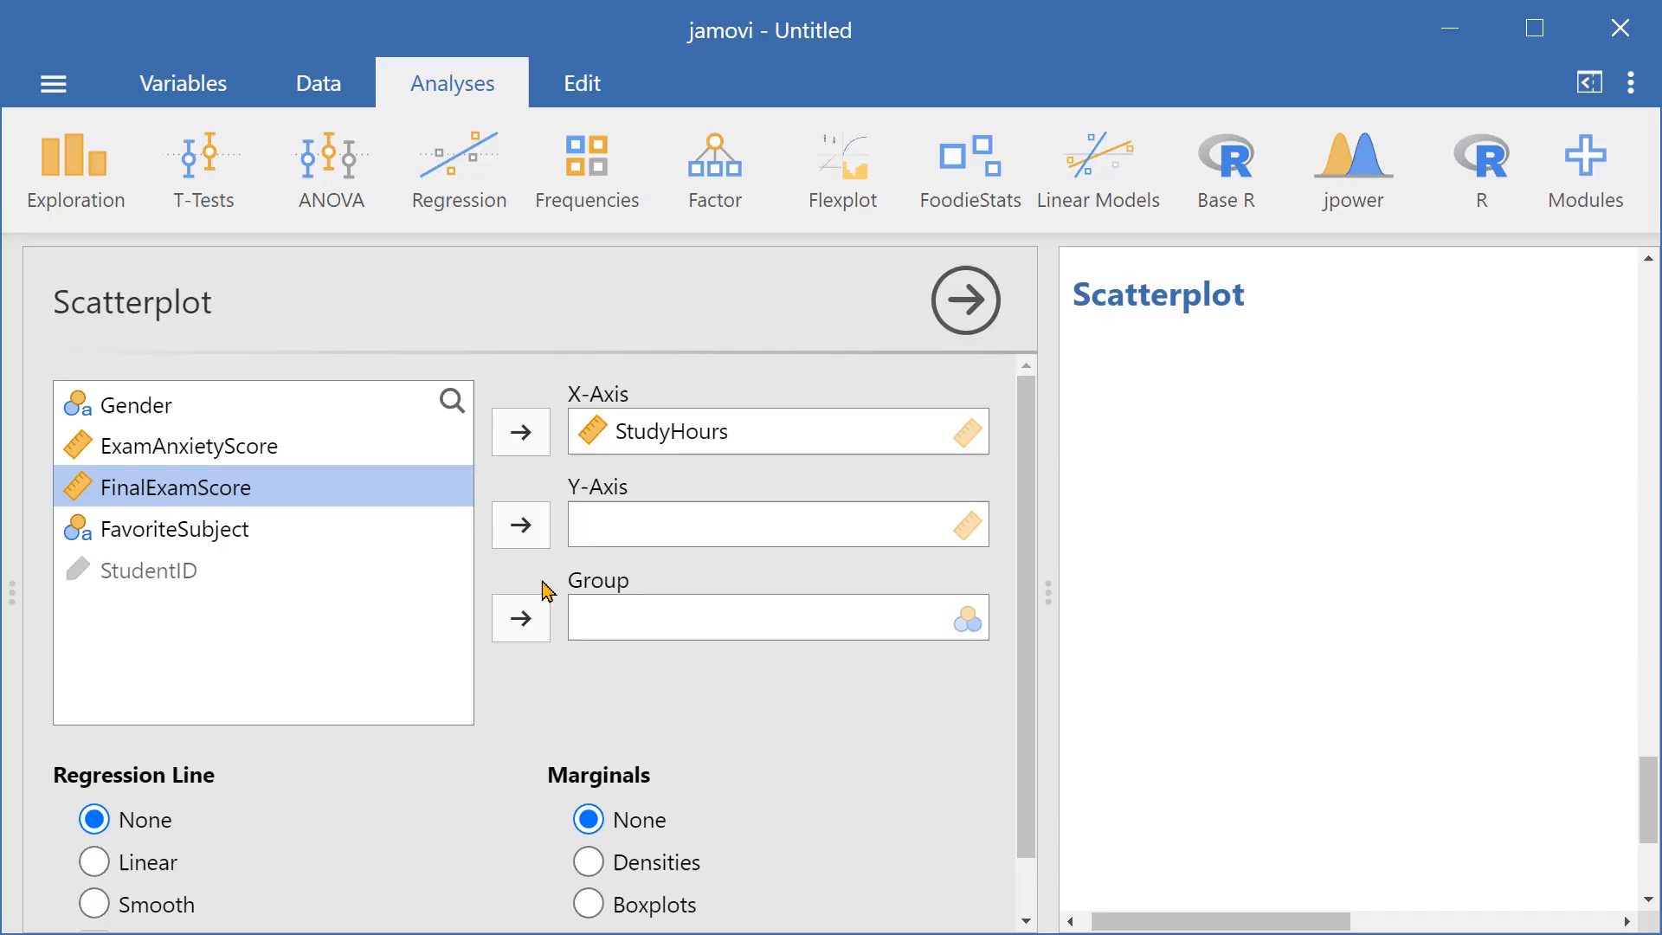
{"action": "left_click", "coordinate": [520, 525]}
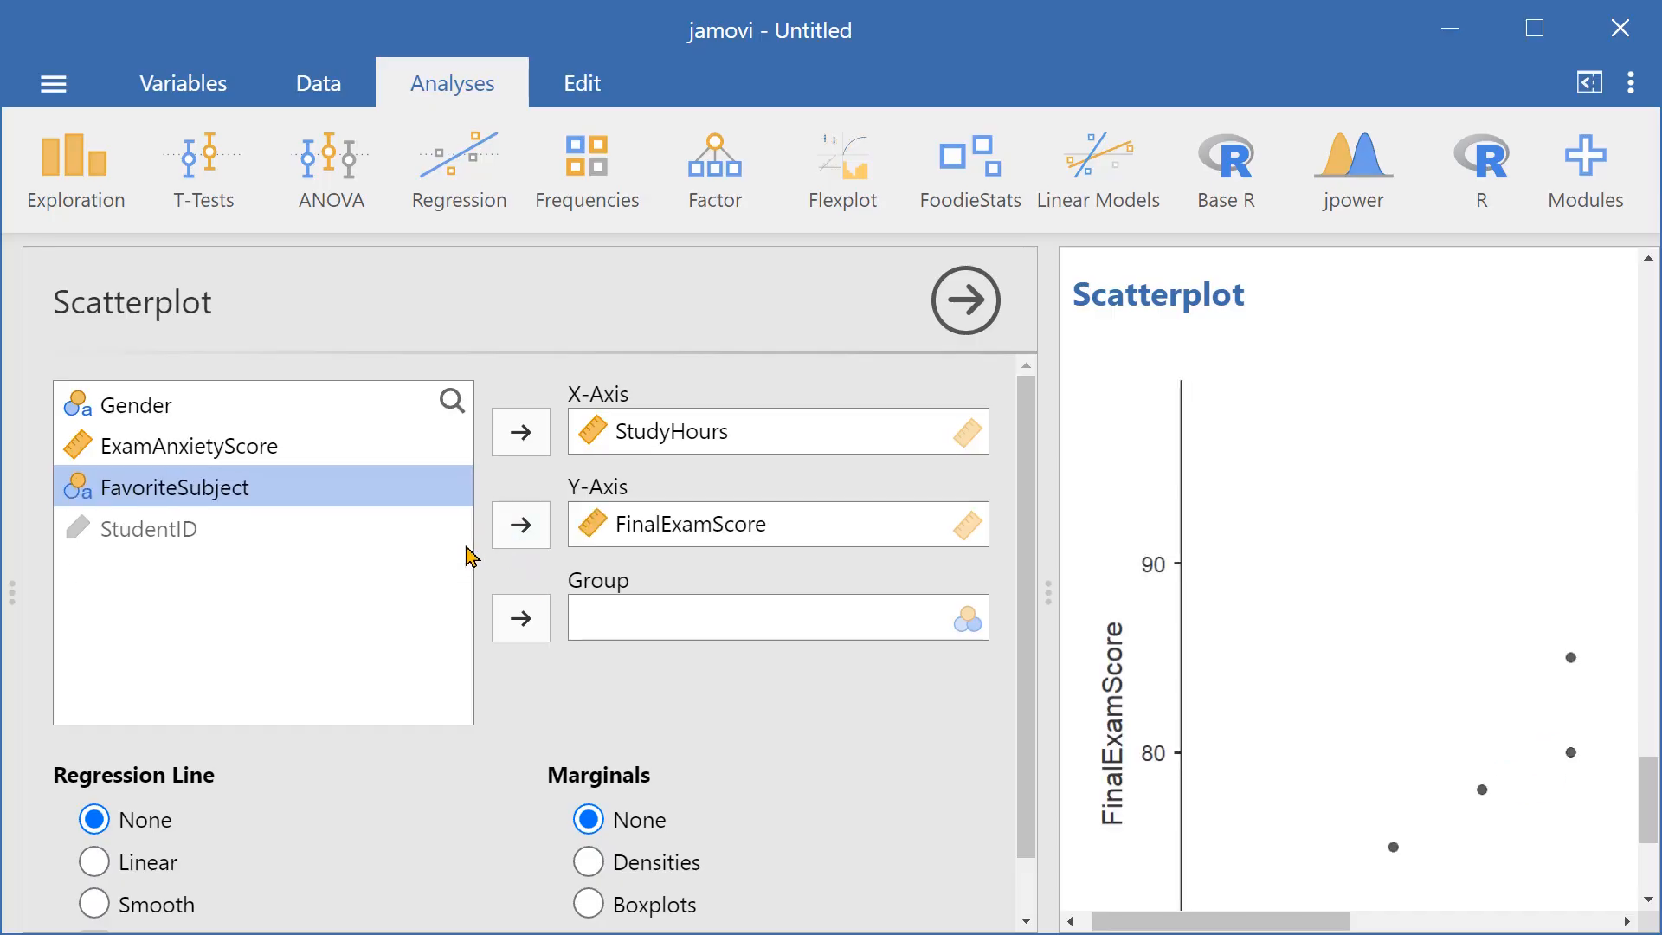
{"action": "left_click", "coordinate": [964, 299]}
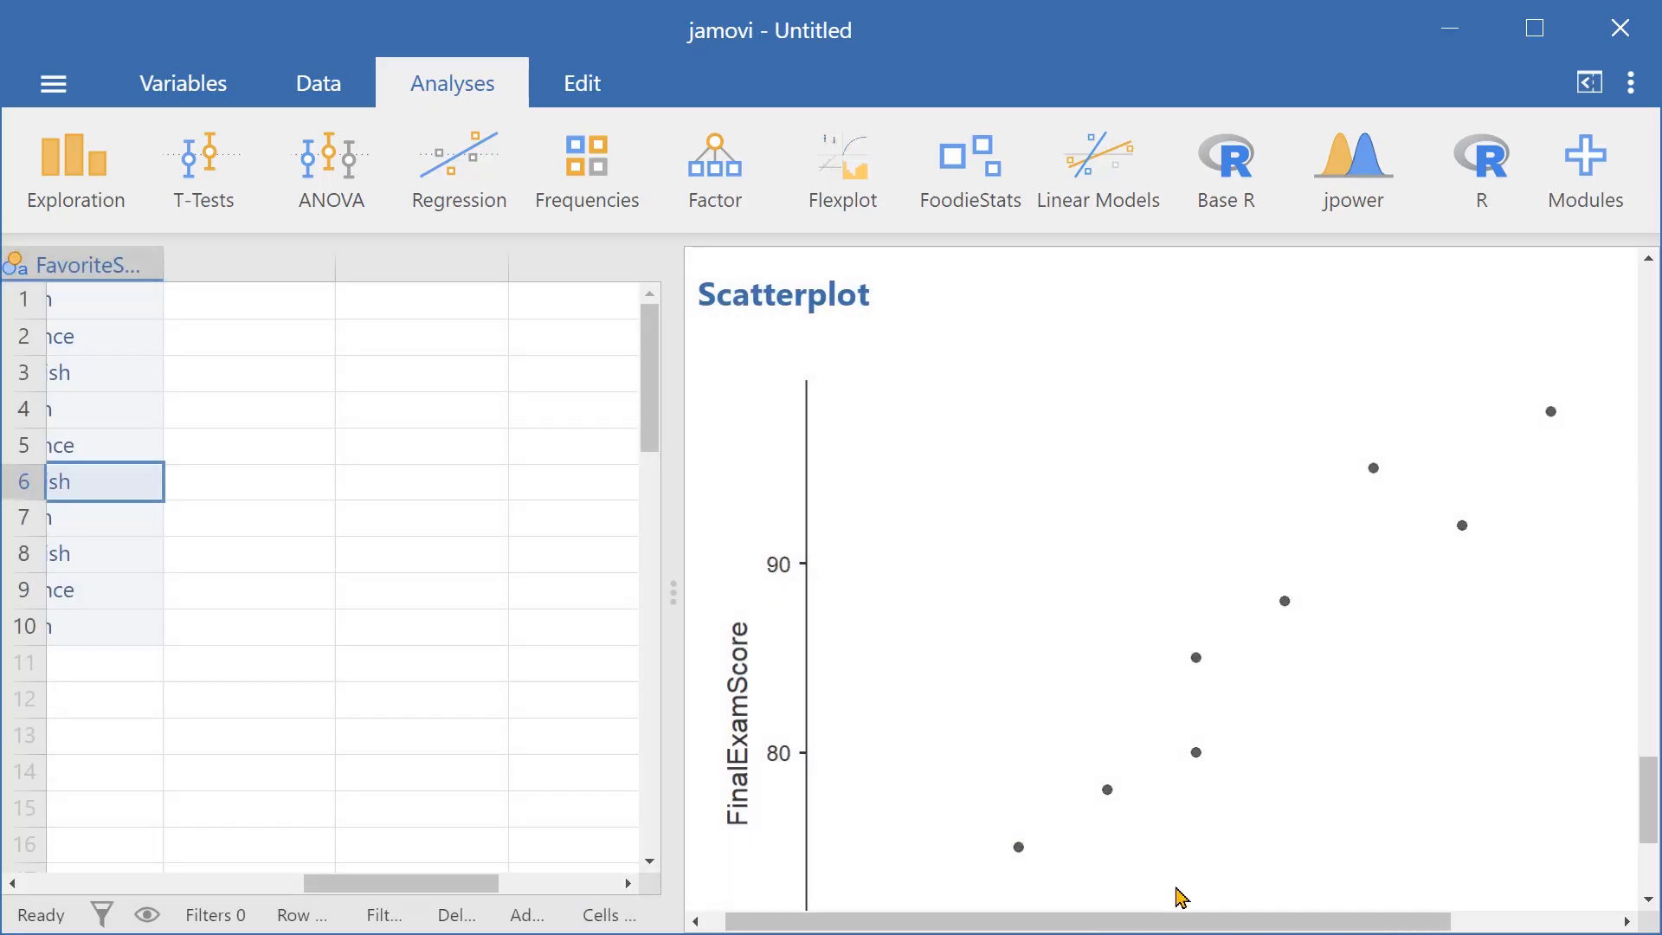
{"action": "scroll", "scroll_direction": "down", "scroll_amount": 3}
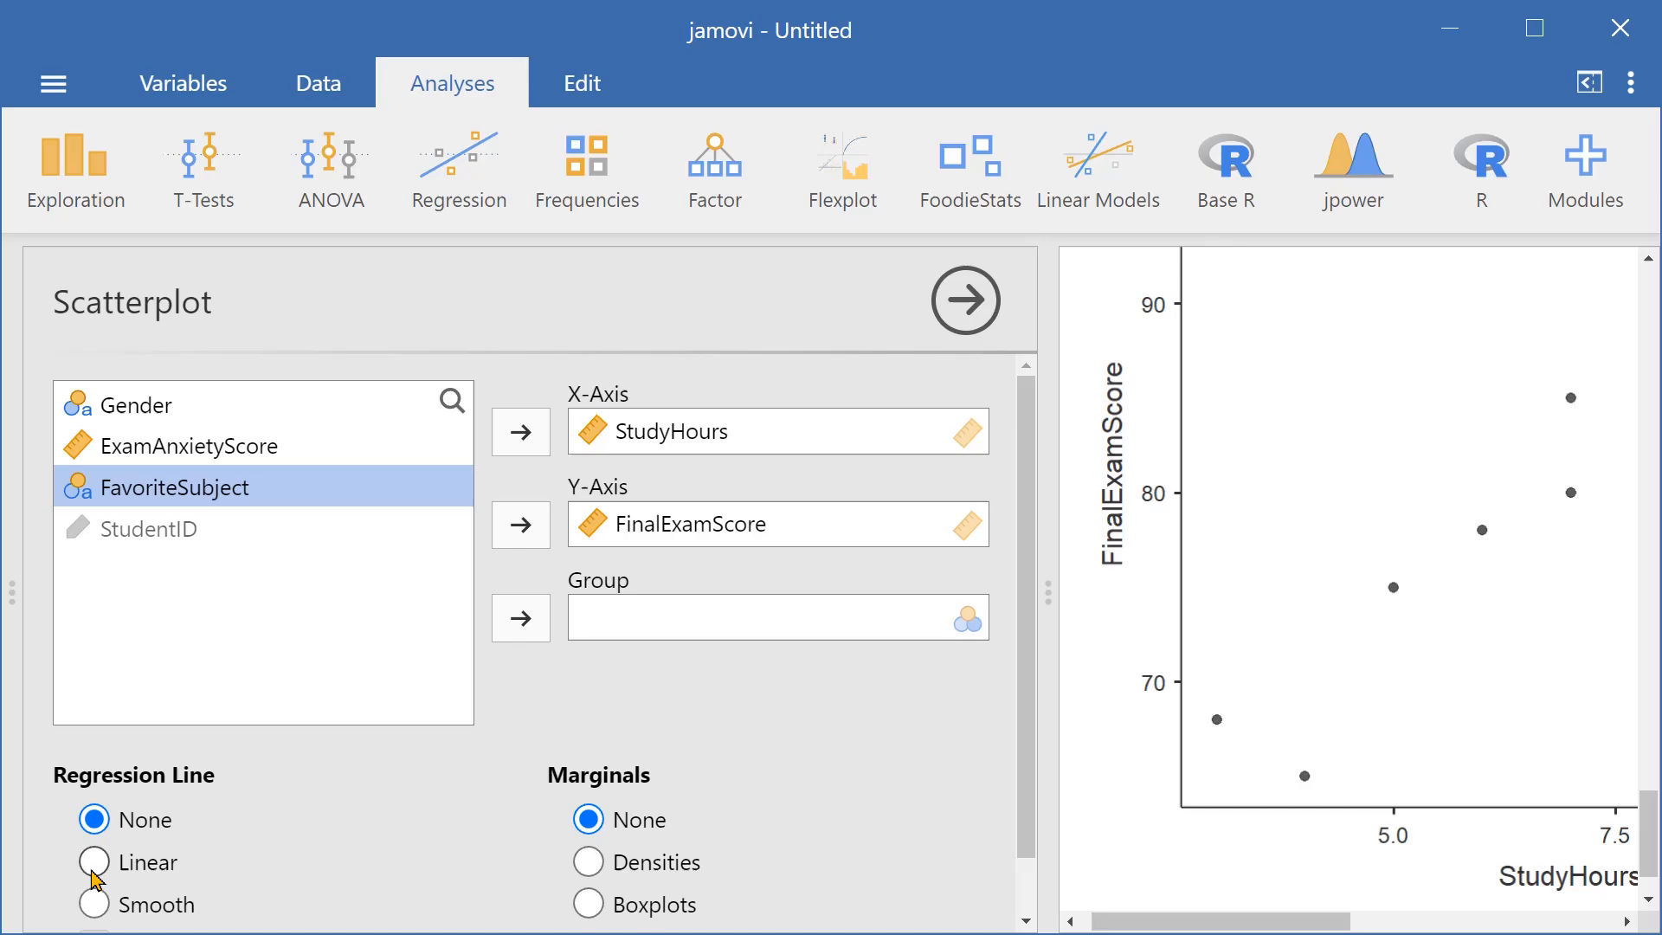
Step: Choose Linear under Regression Line for the scatterplot
{"action": "left_click", "coordinate": [93, 863]}
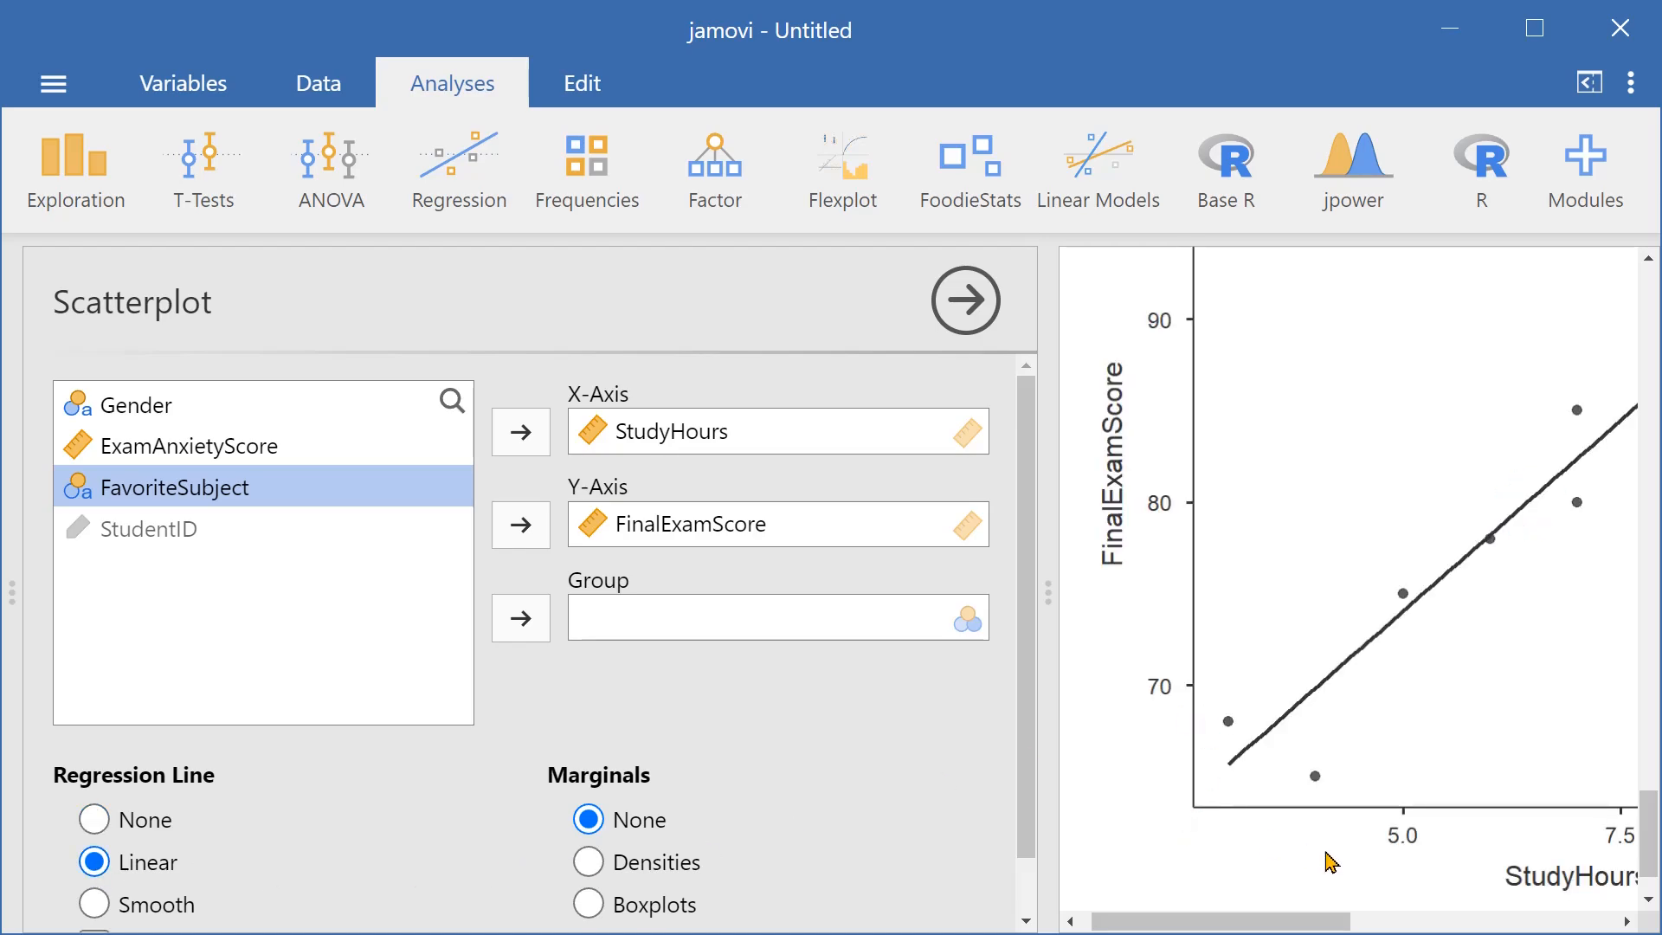
{"action": "scroll", "scroll_direction": "right", "scroll_amount": 3}
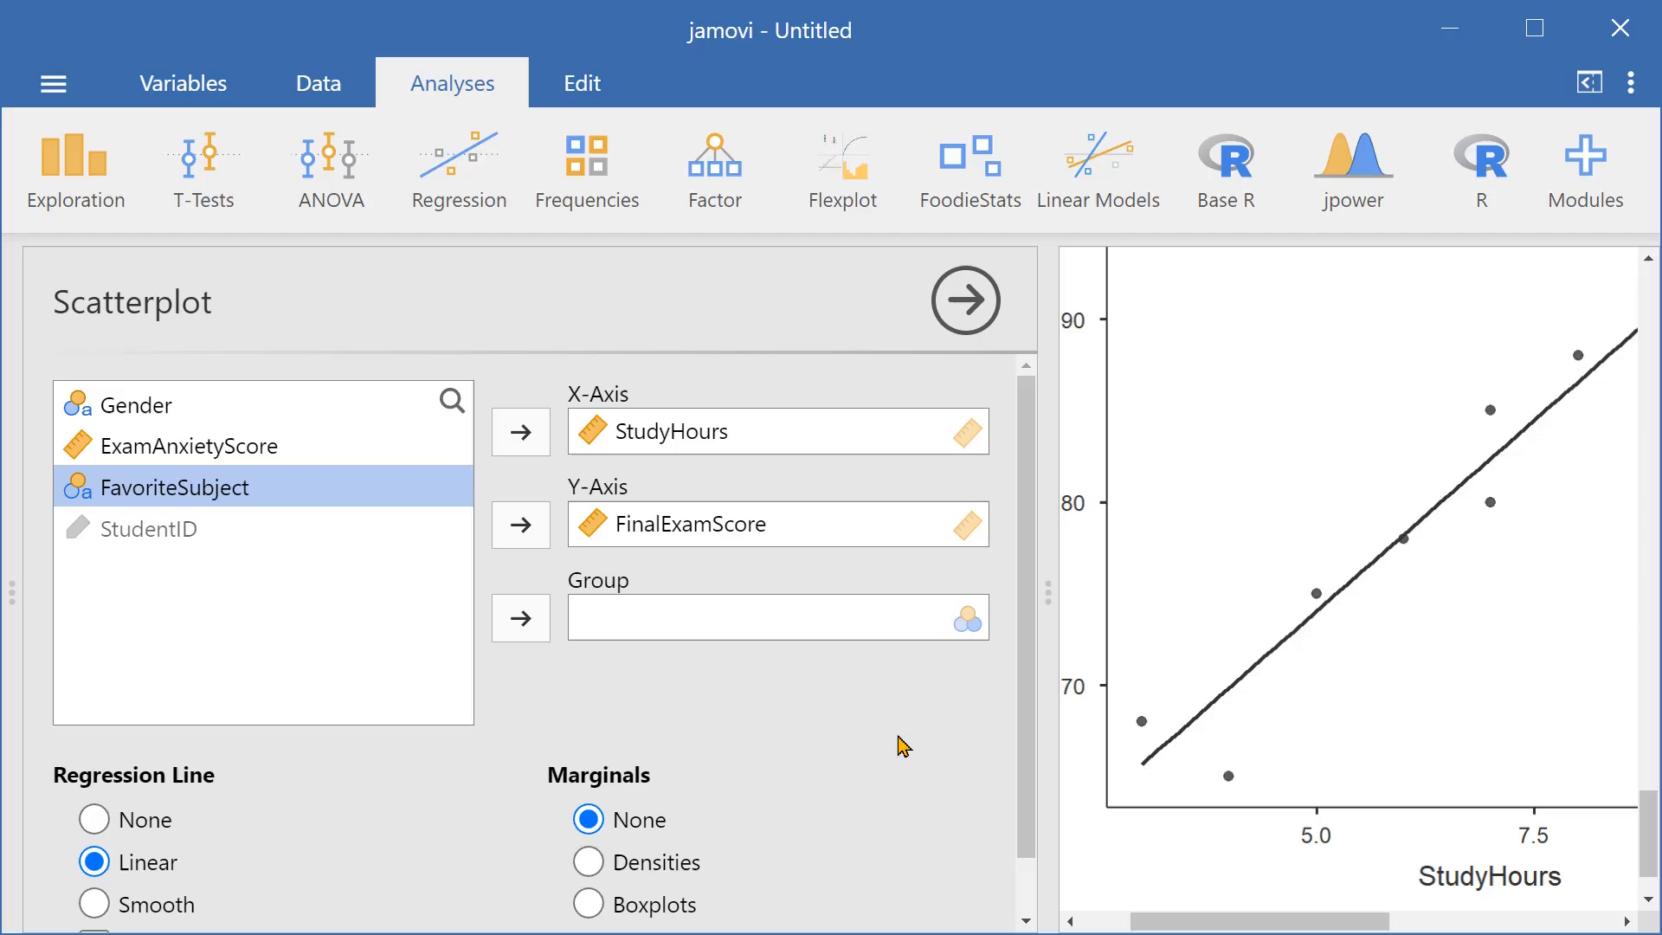
{"action": "mouse_move", "coordinate": [521, 525]}
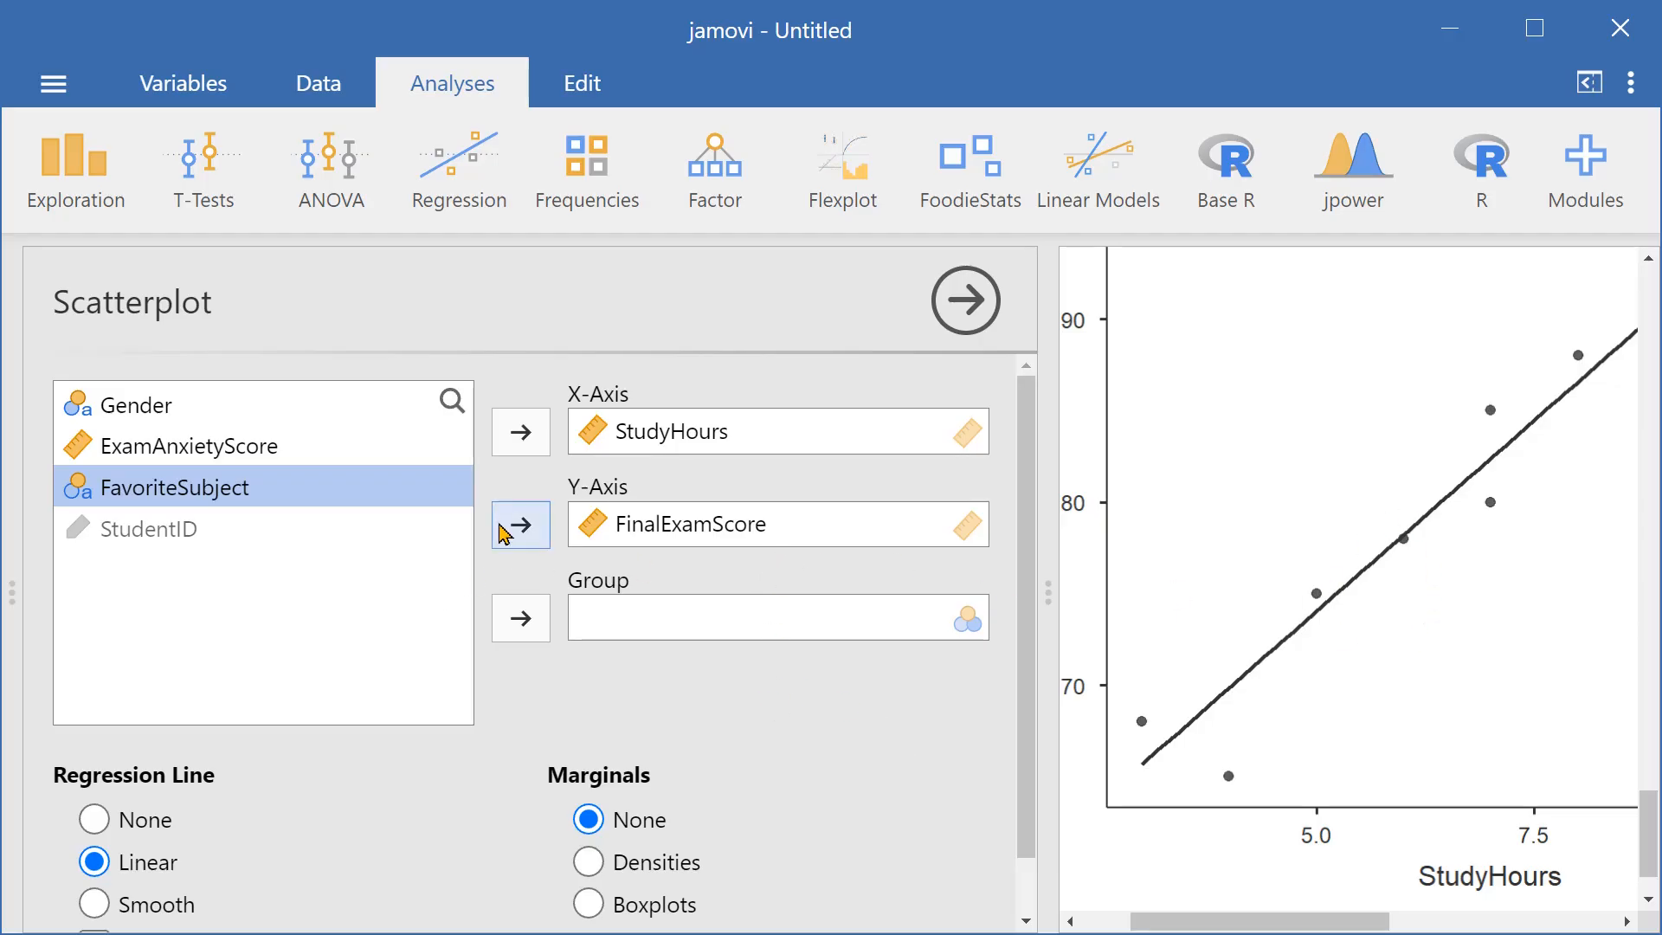
Step: Move Gender into the scatterplot's Group box
{"action": "left_click", "coordinate": [160, 405]}
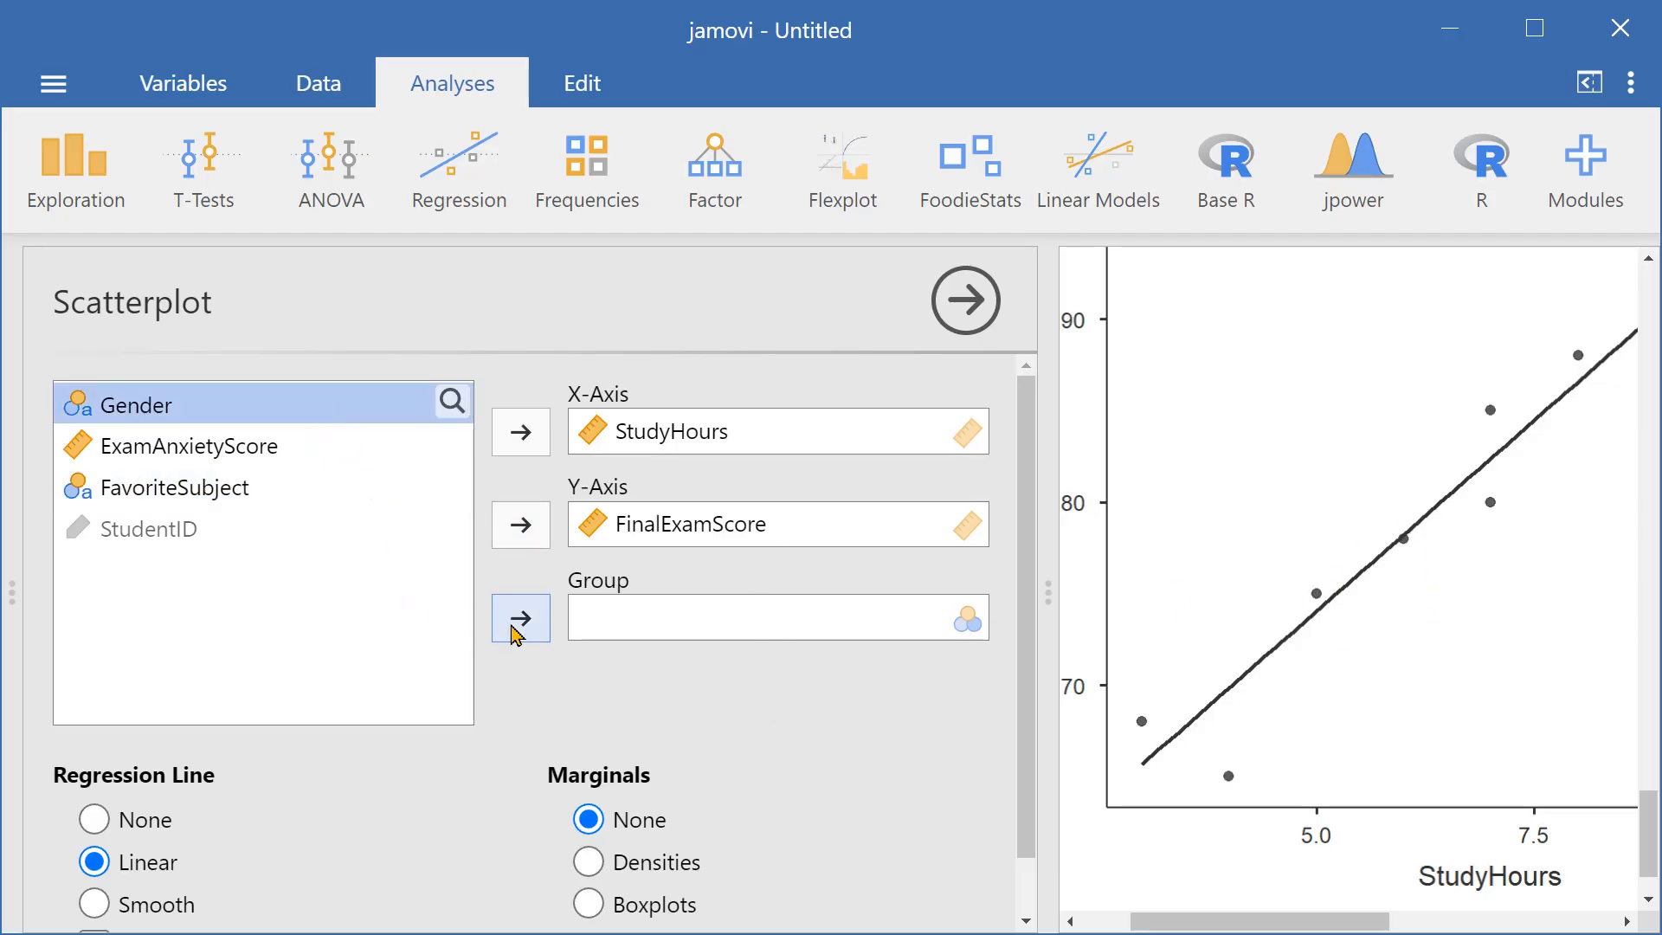
{"action": "left_click", "coordinate": [520, 618]}
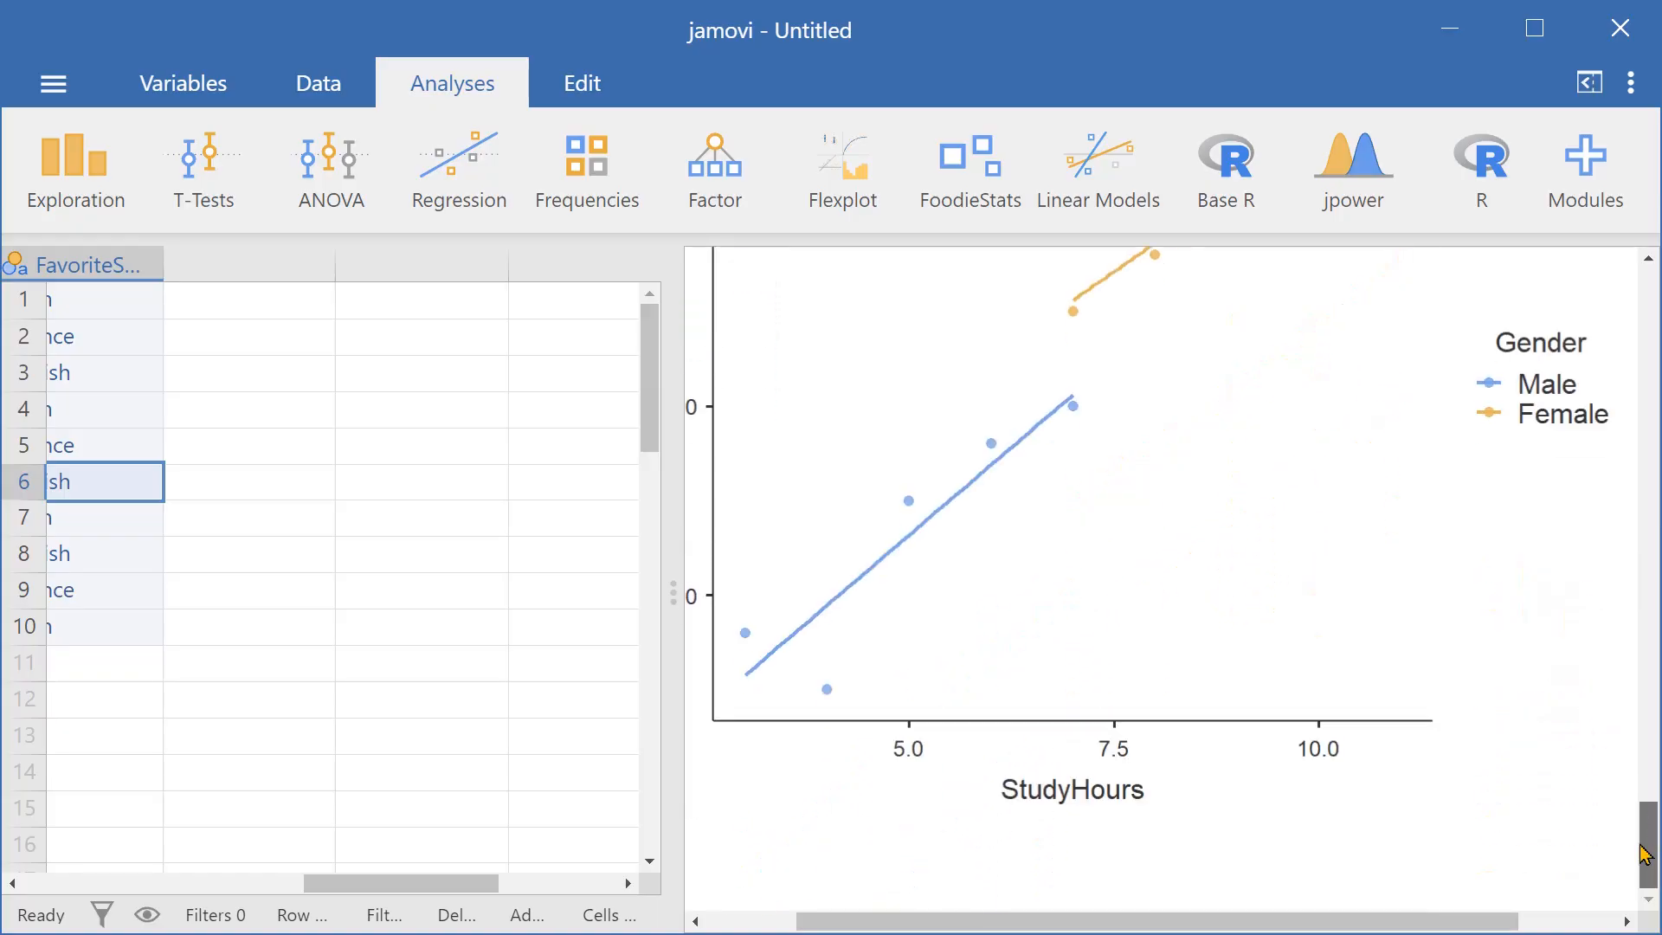
{"action": "scroll", "scroll_direction": "down", "scroll_amount": 3}
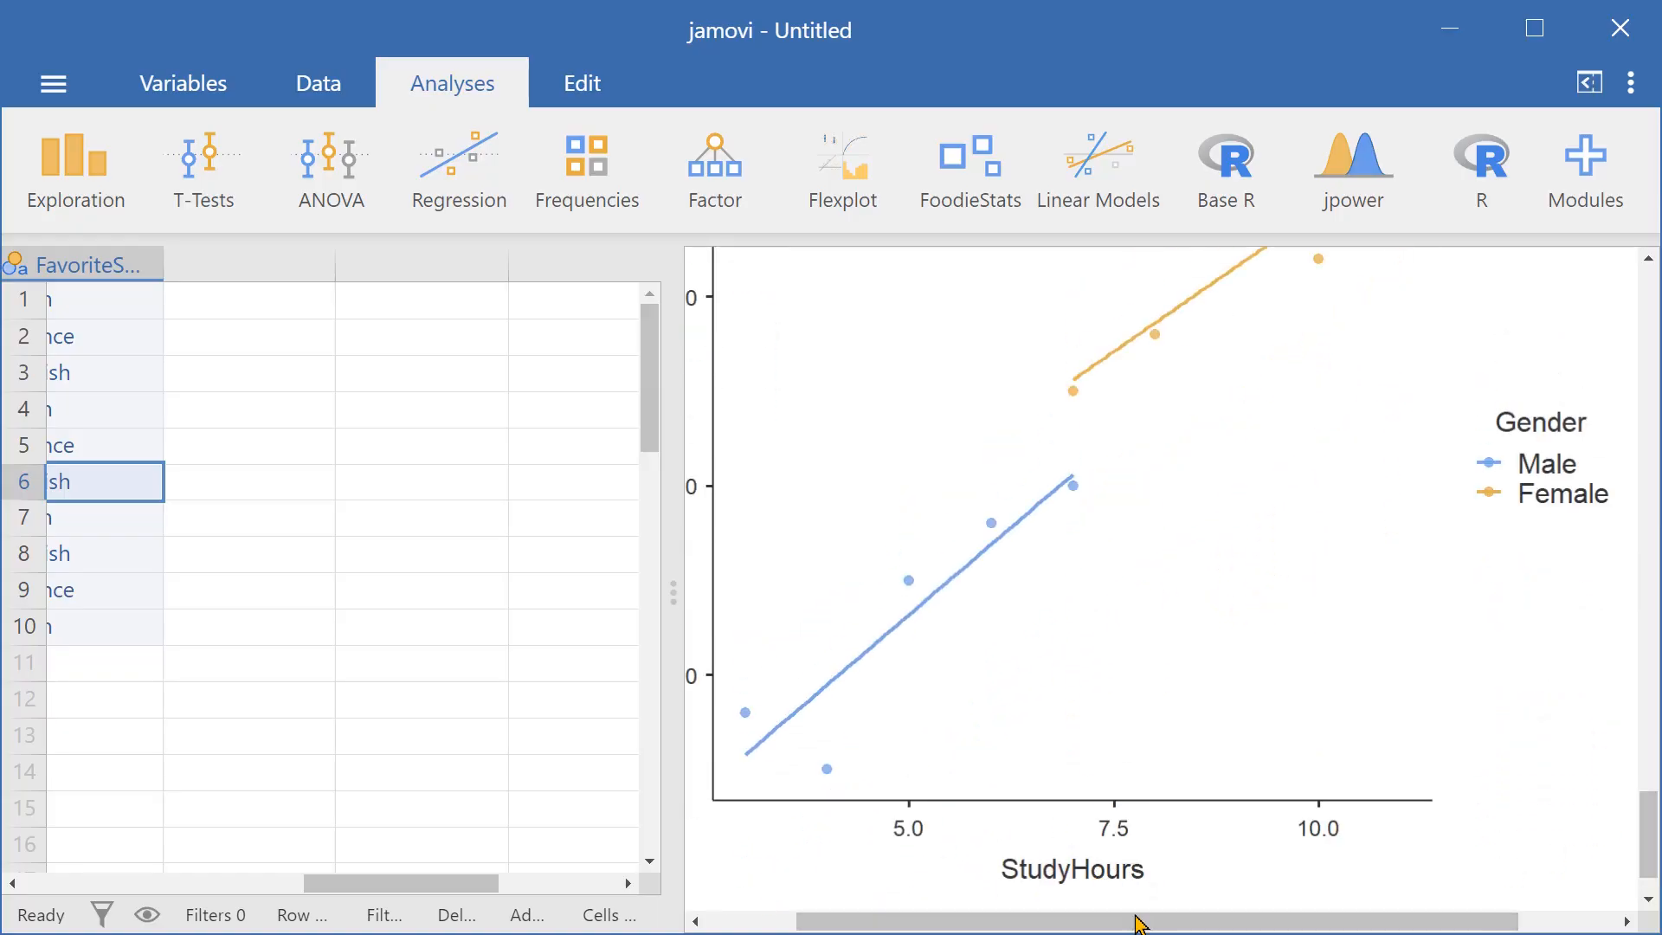